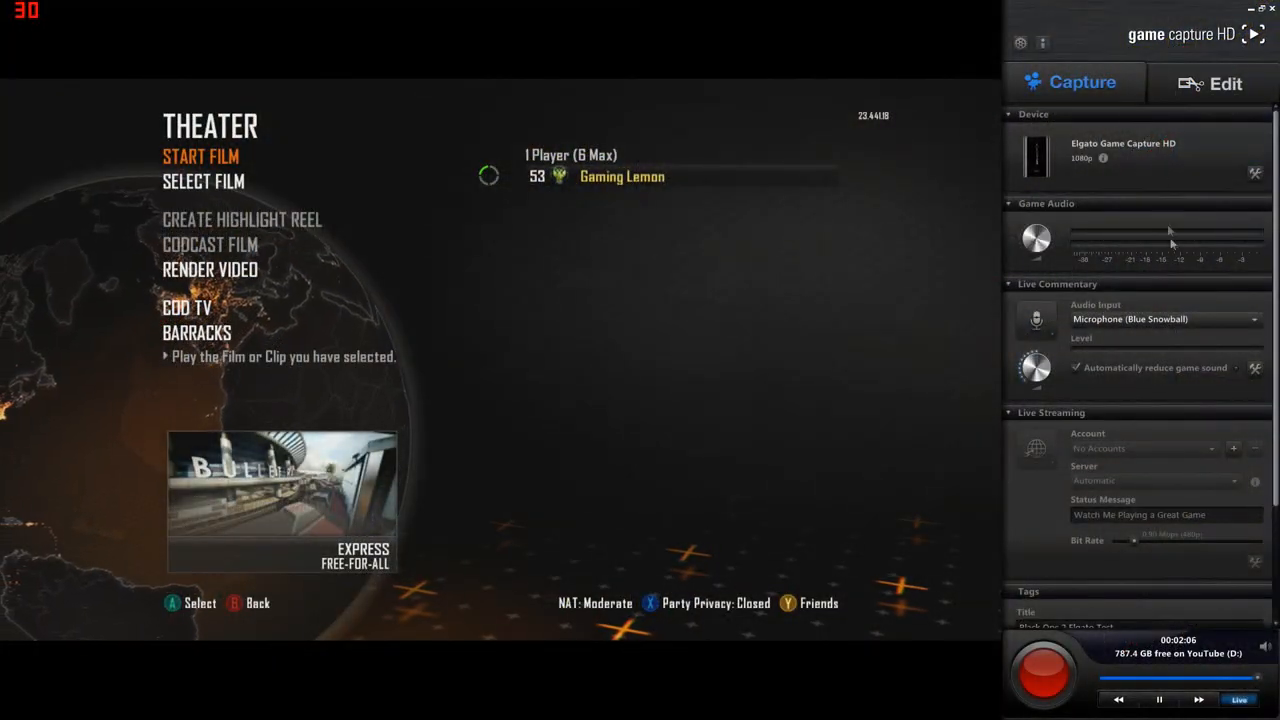
mouse_move(1178, 278)
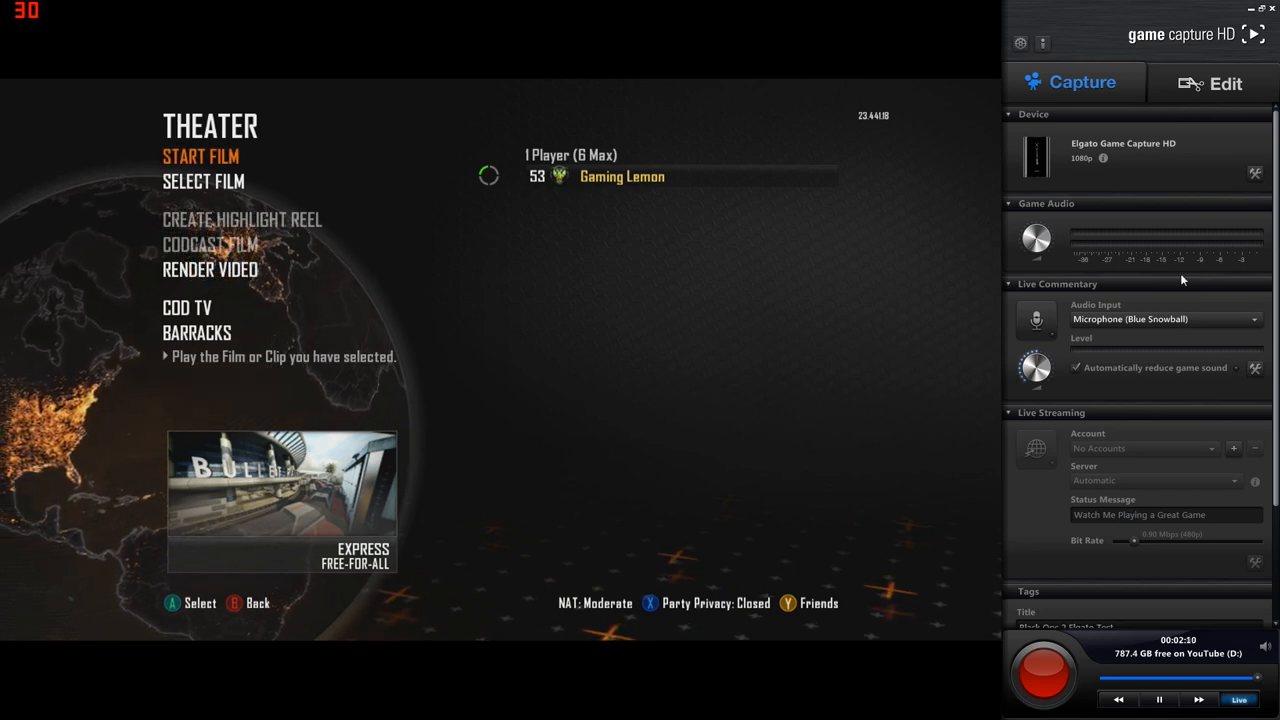
mouse_move(1216, 237)
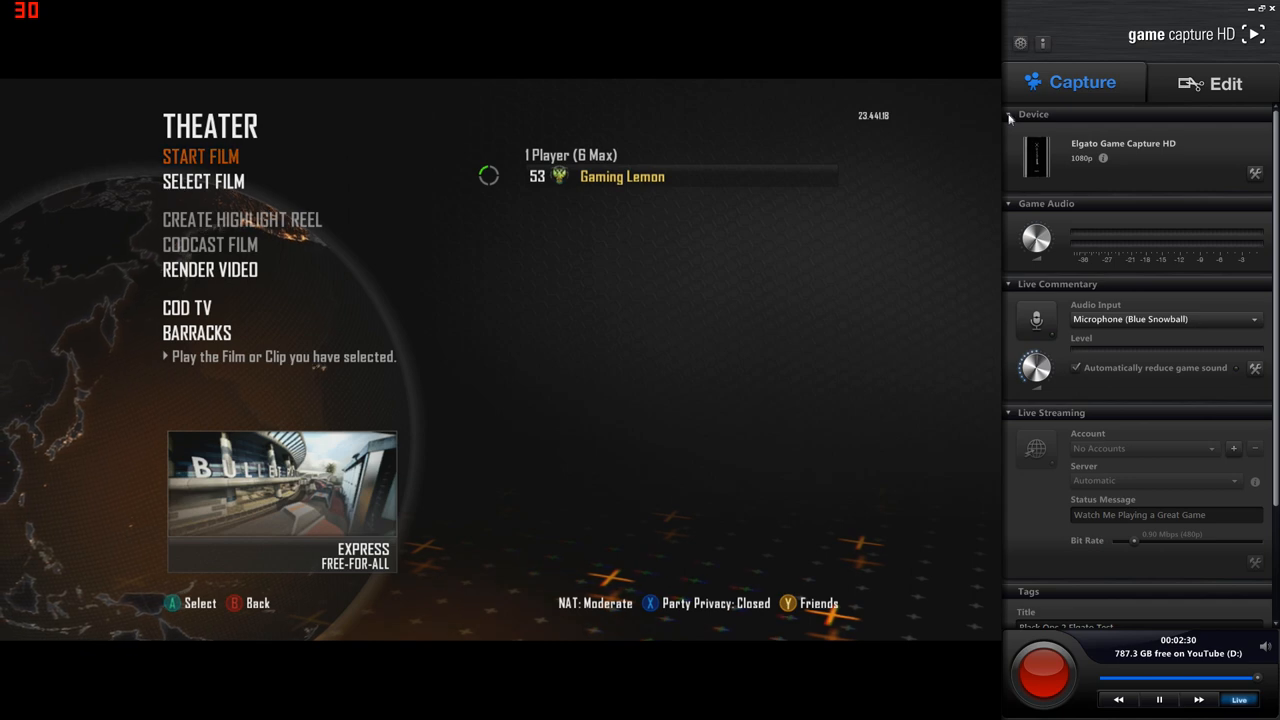
mouse_move(1172, 300)
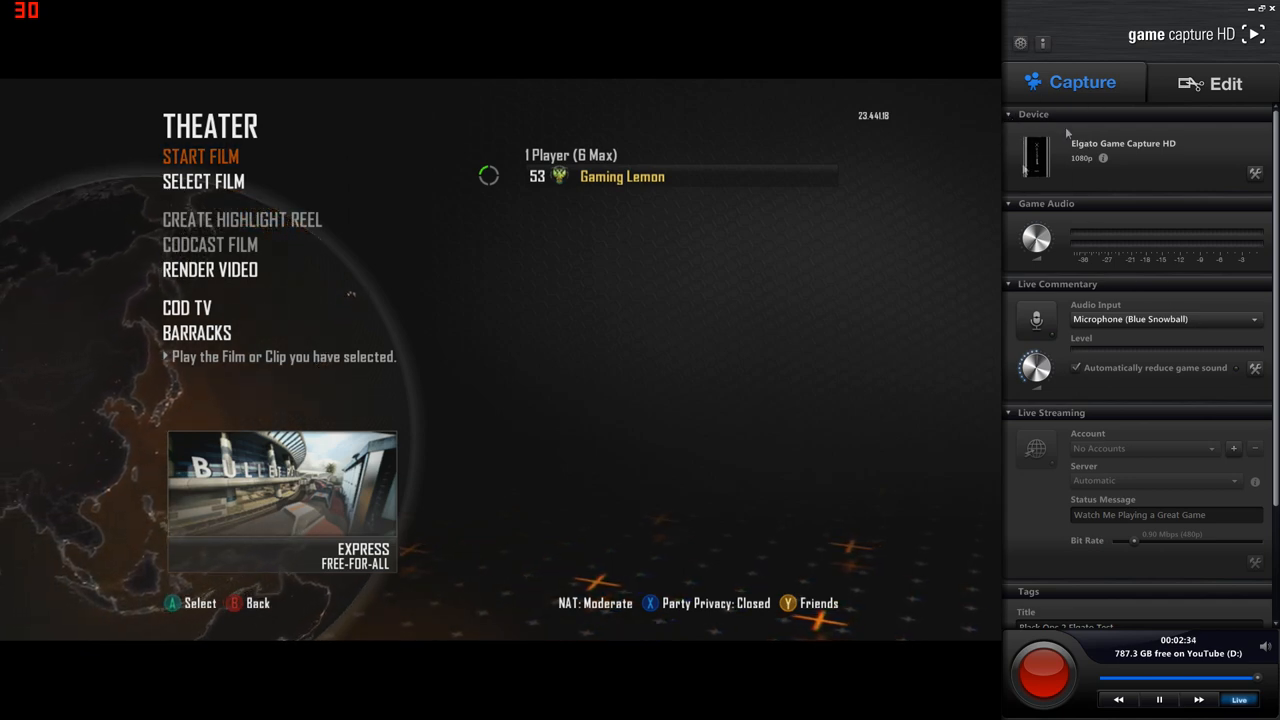
mouse_move(380, 518)
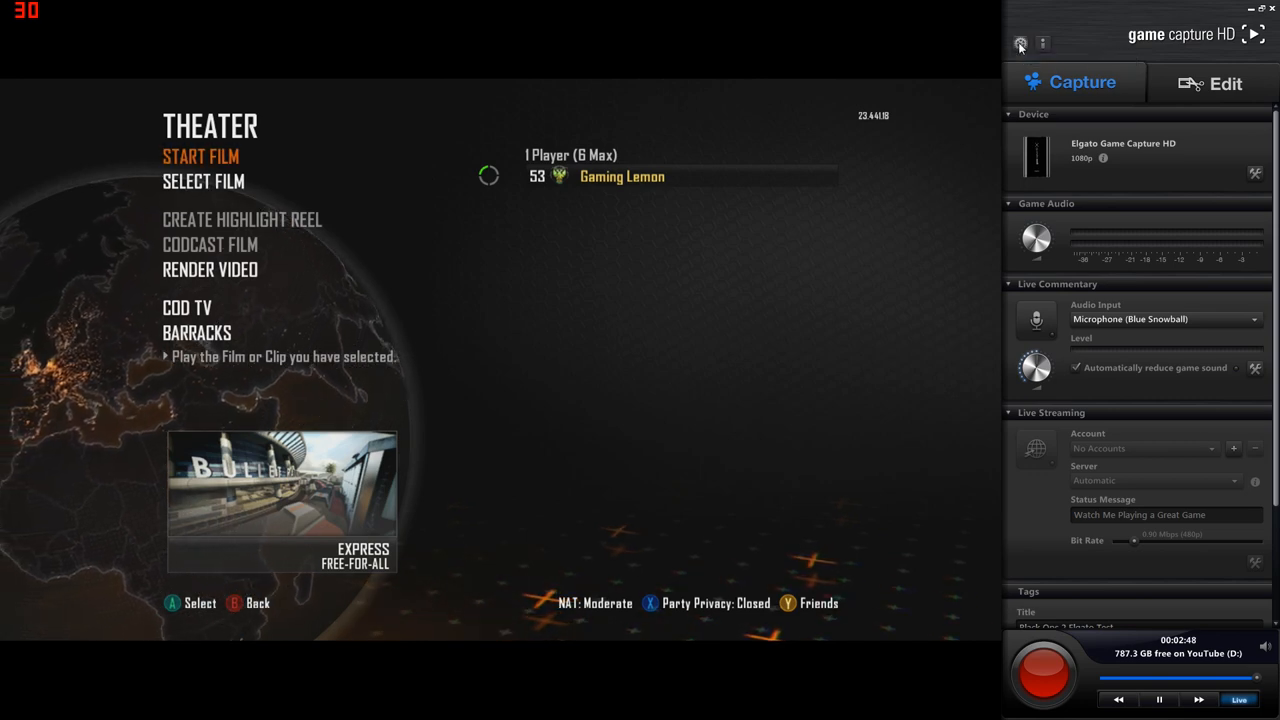
Browse the library location in Preferences and keep it at D:\Games\Black Ops II\Recordings.
click(1020, 43)
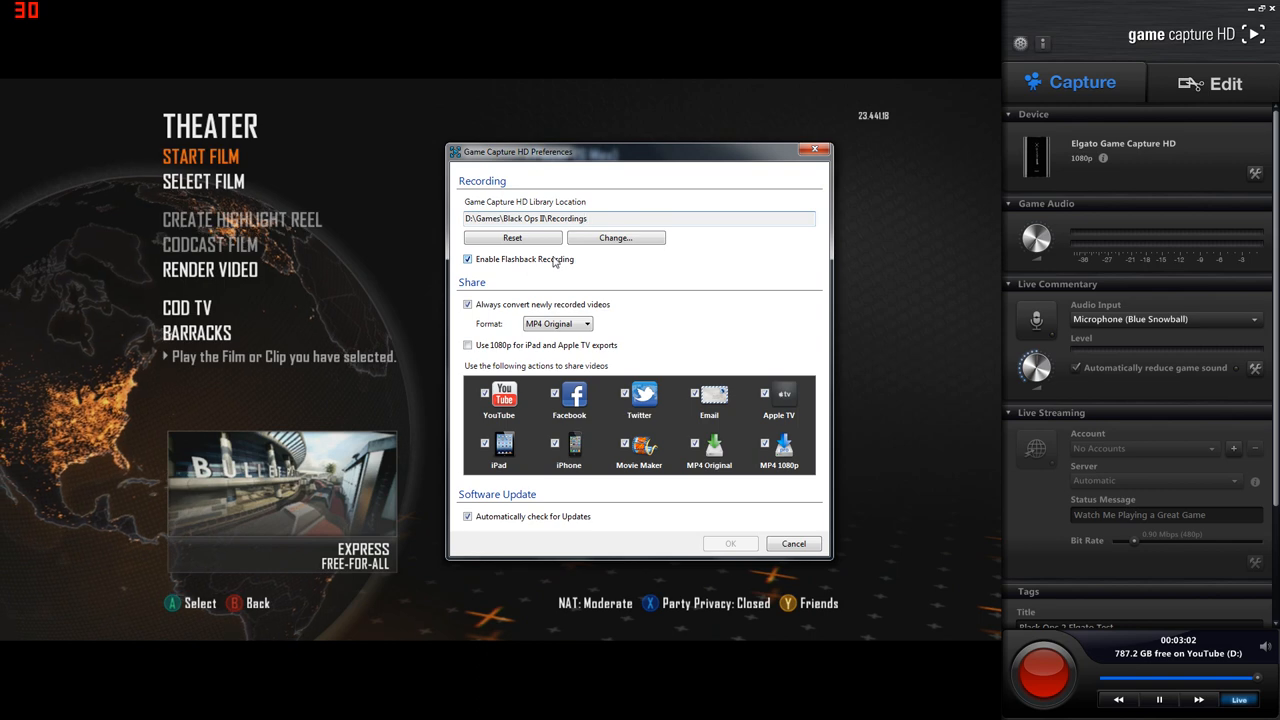
click(615, 237)
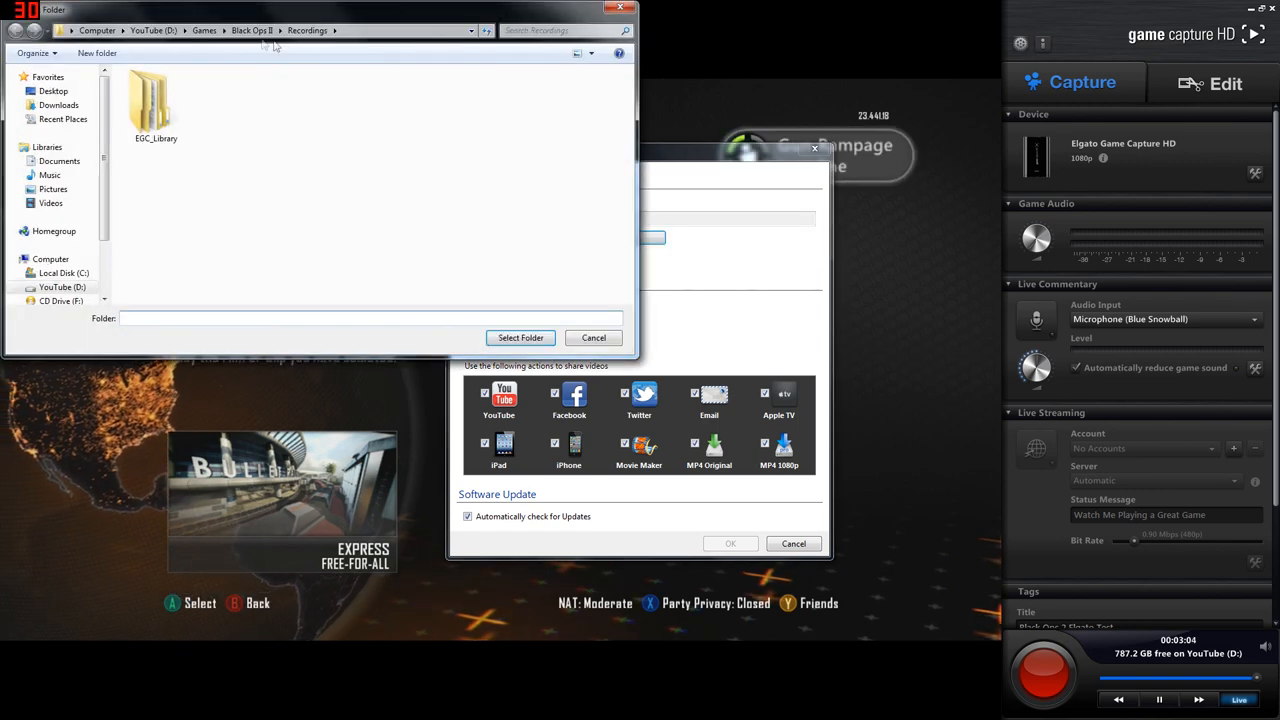
click(251, 30)
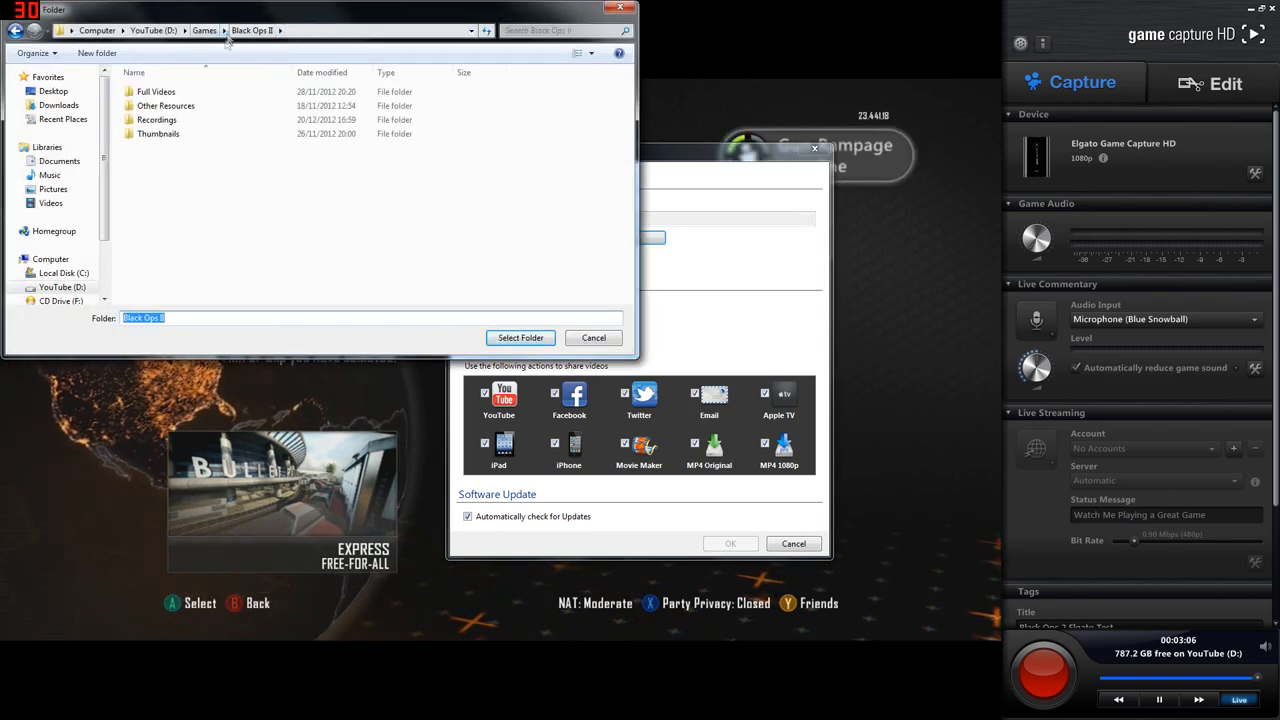
click(204, 30)
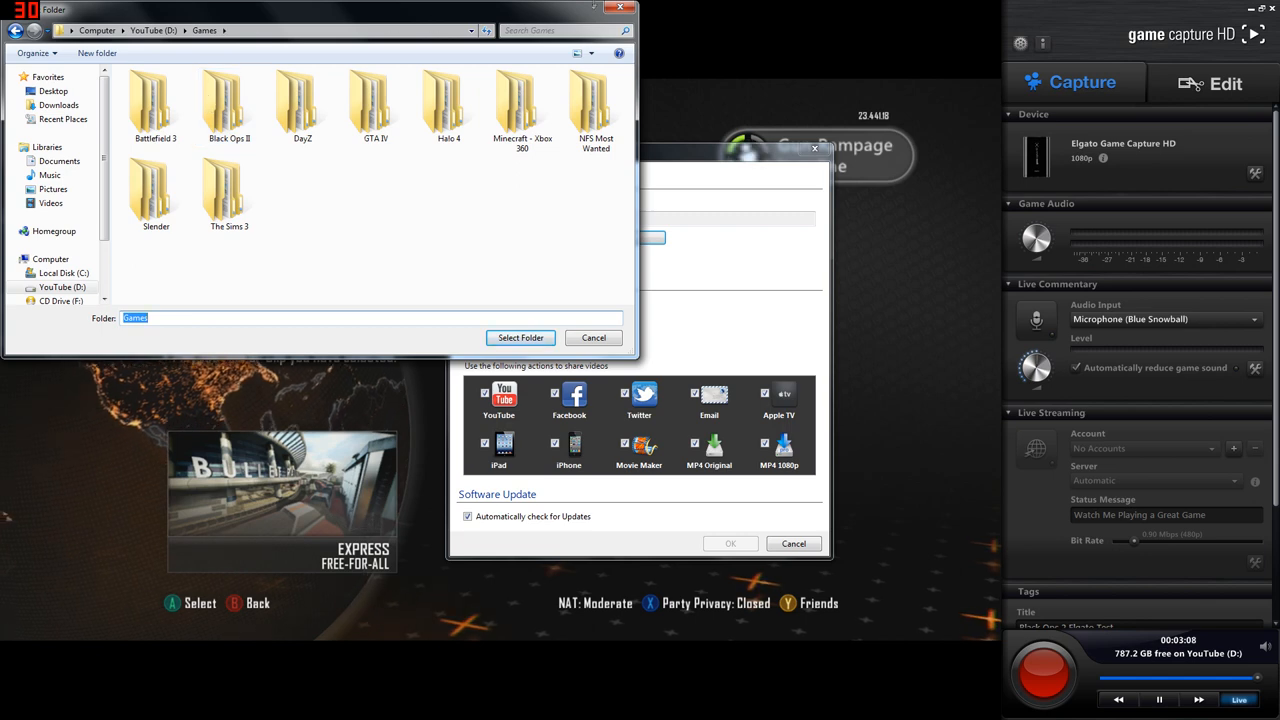
click(519, 337)
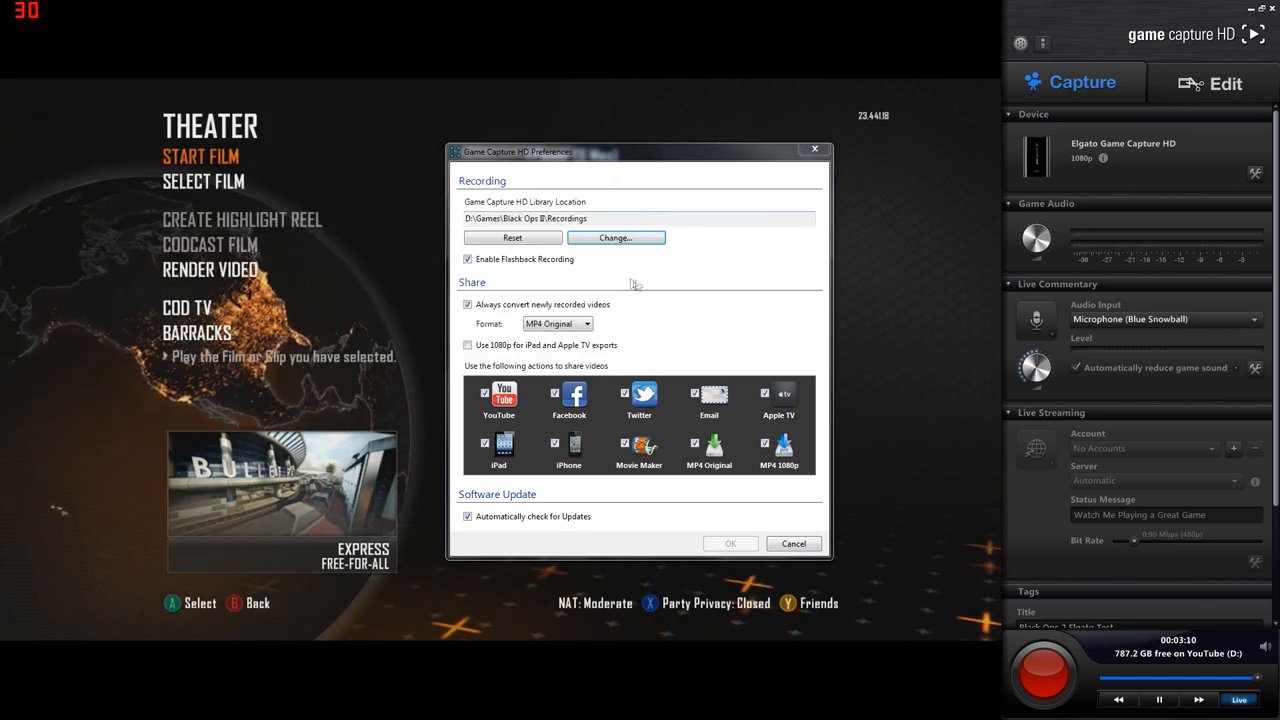
Keep MP4 Original as the conversion format.
click(557, 323)
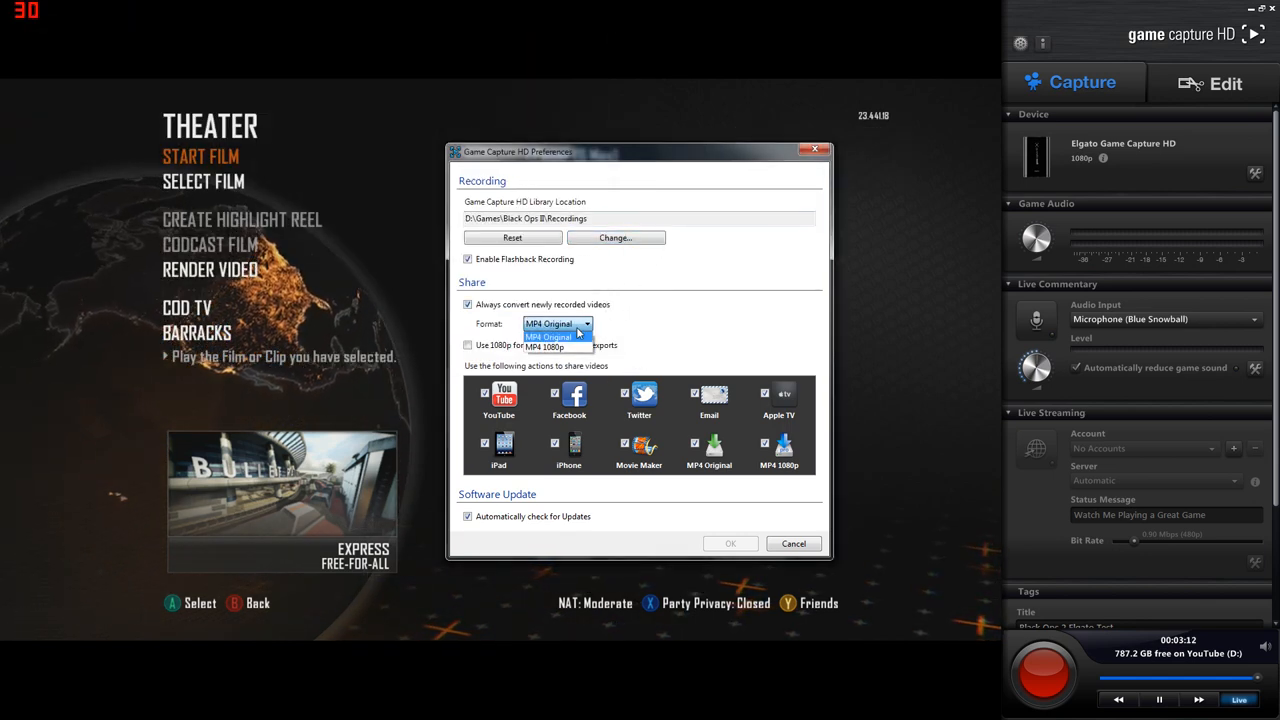
click(549, 323)
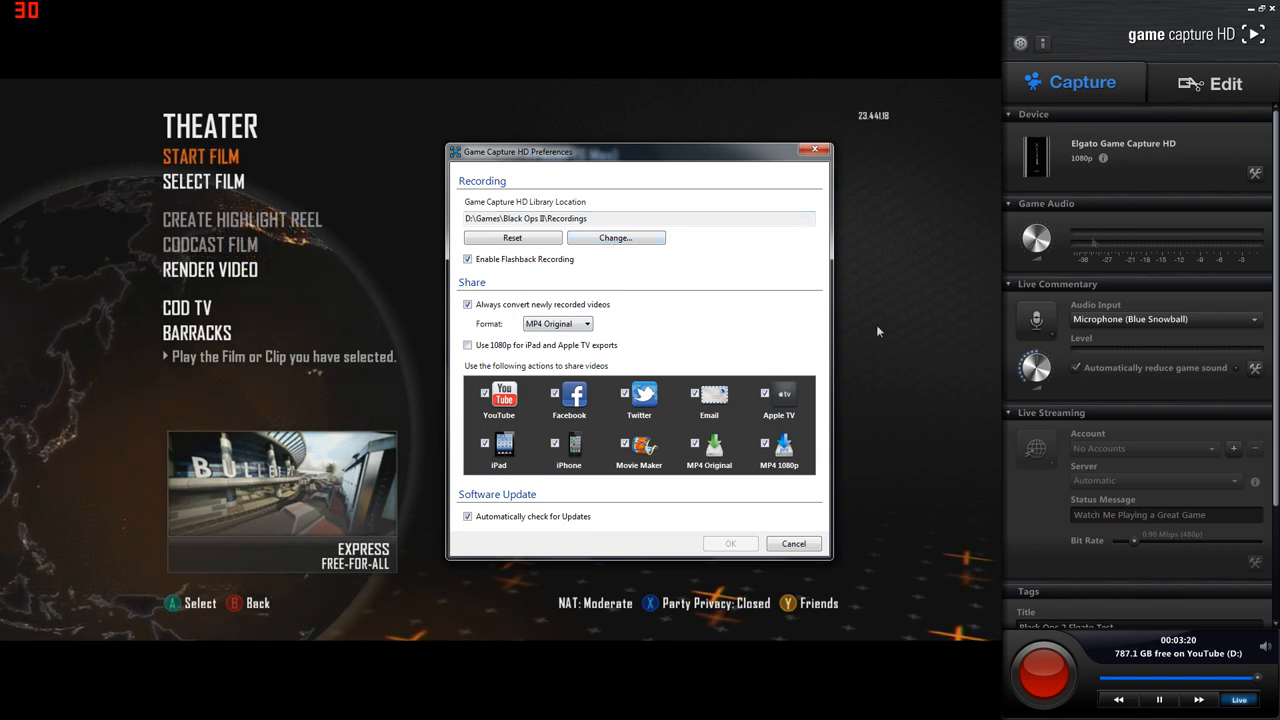
mouse_move(794, 174)
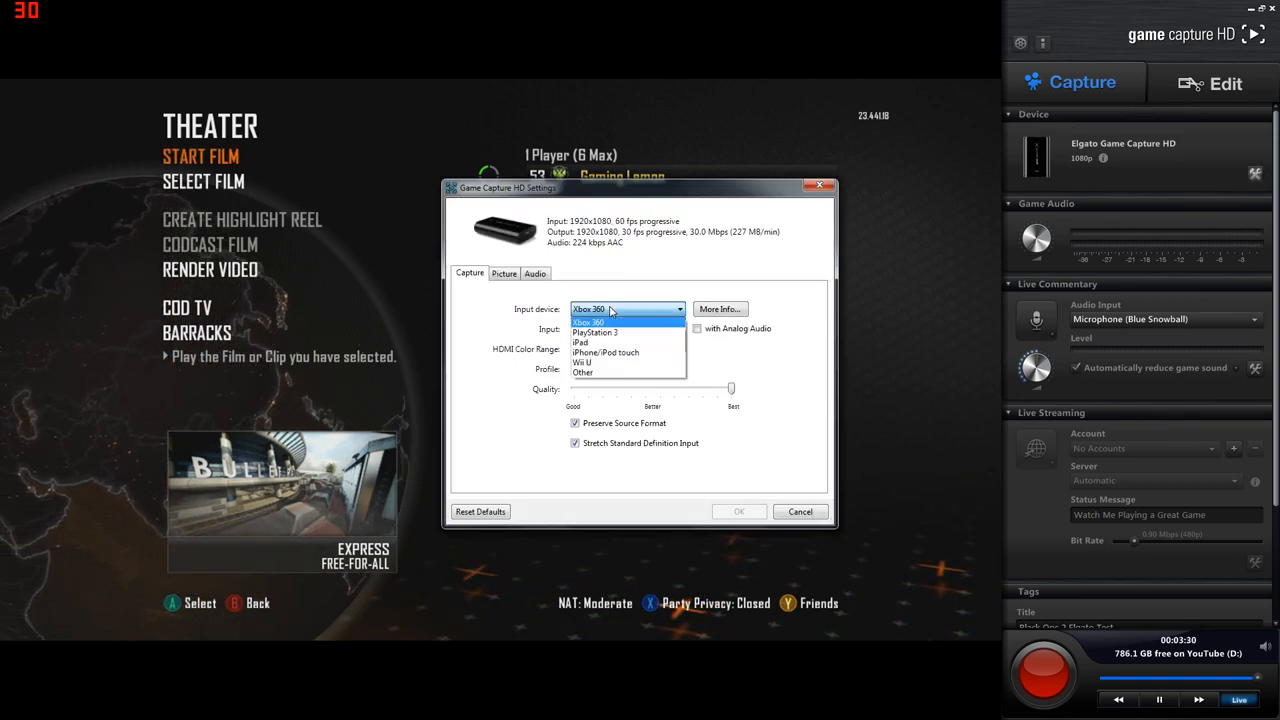
mouse_move(595, 332)
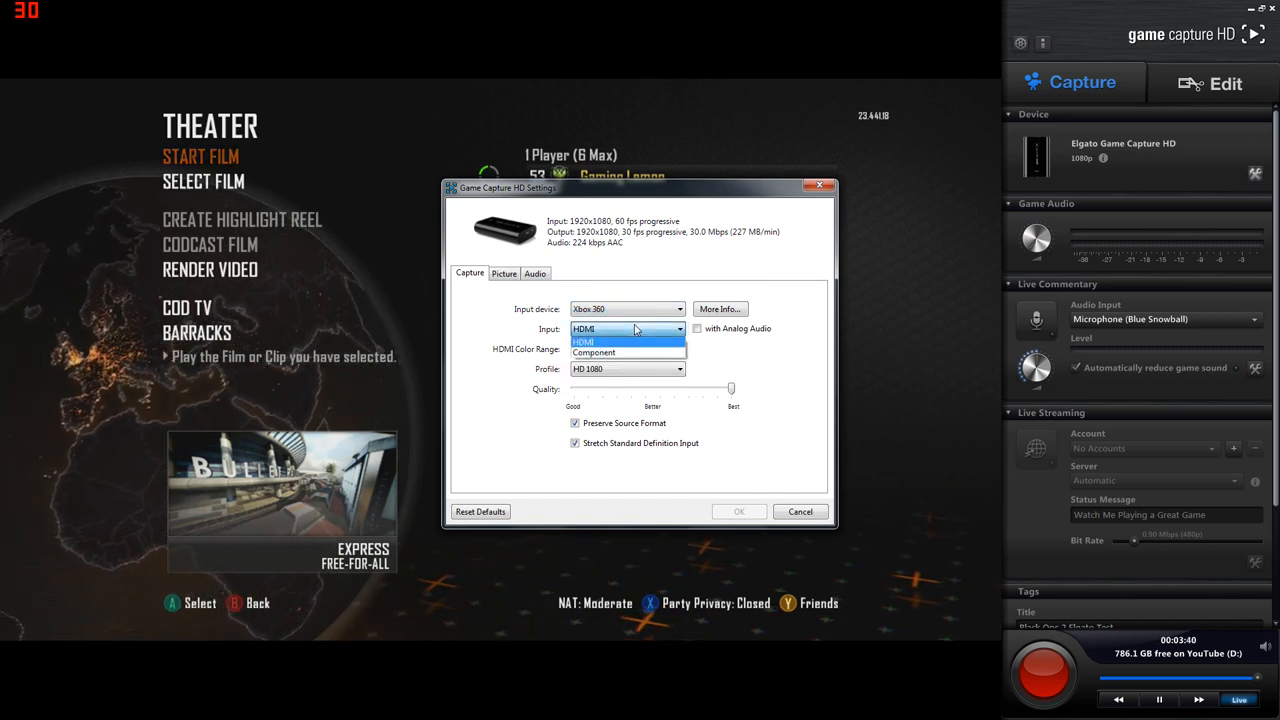
Capture the Xbox 360 over HDMI with the HD 1080 profile at Best quality.
click(583, 341)
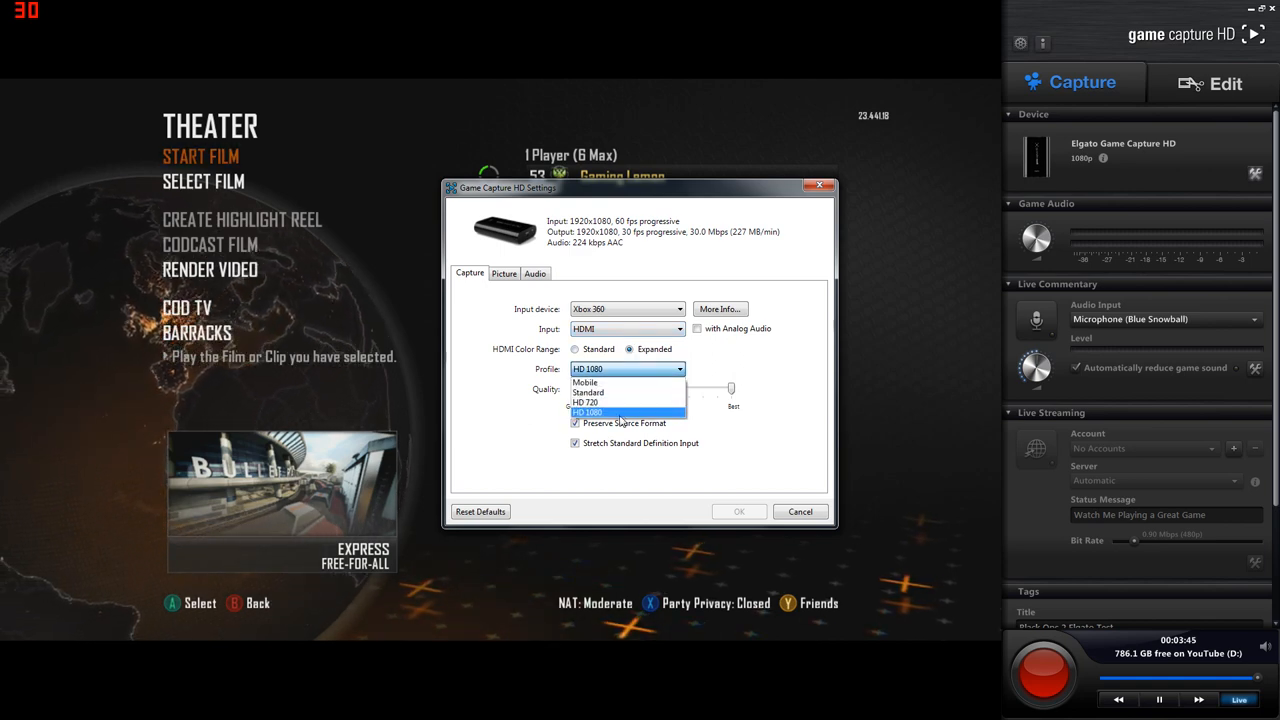
mouse_move(587, 402)
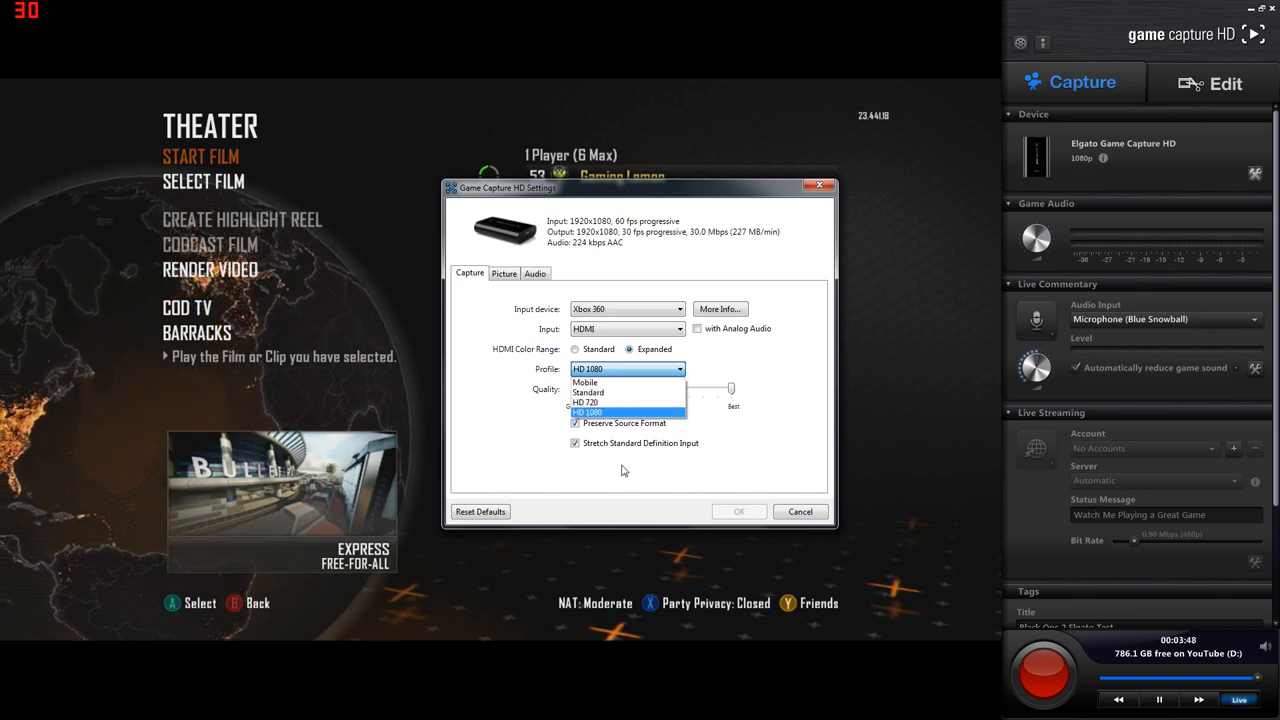
click(587, 412)
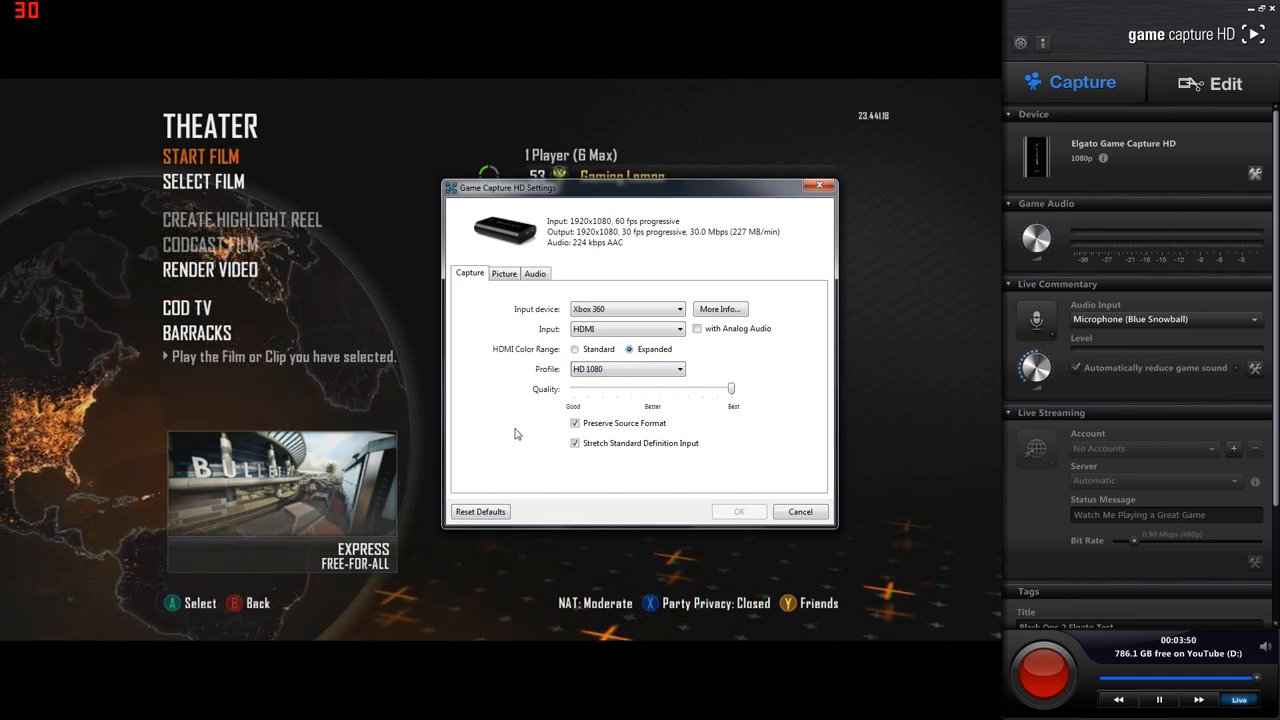
drag(730, 388, 700, 388)
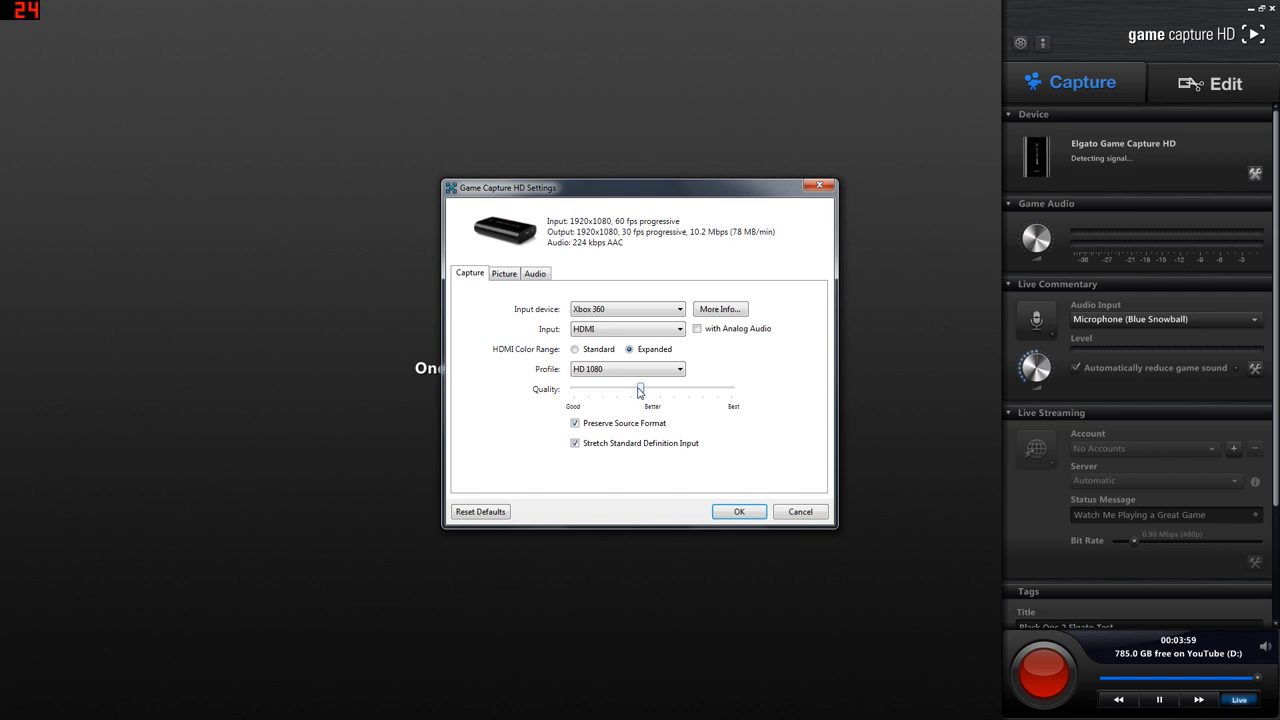
drag(640, 389, 730, 389)
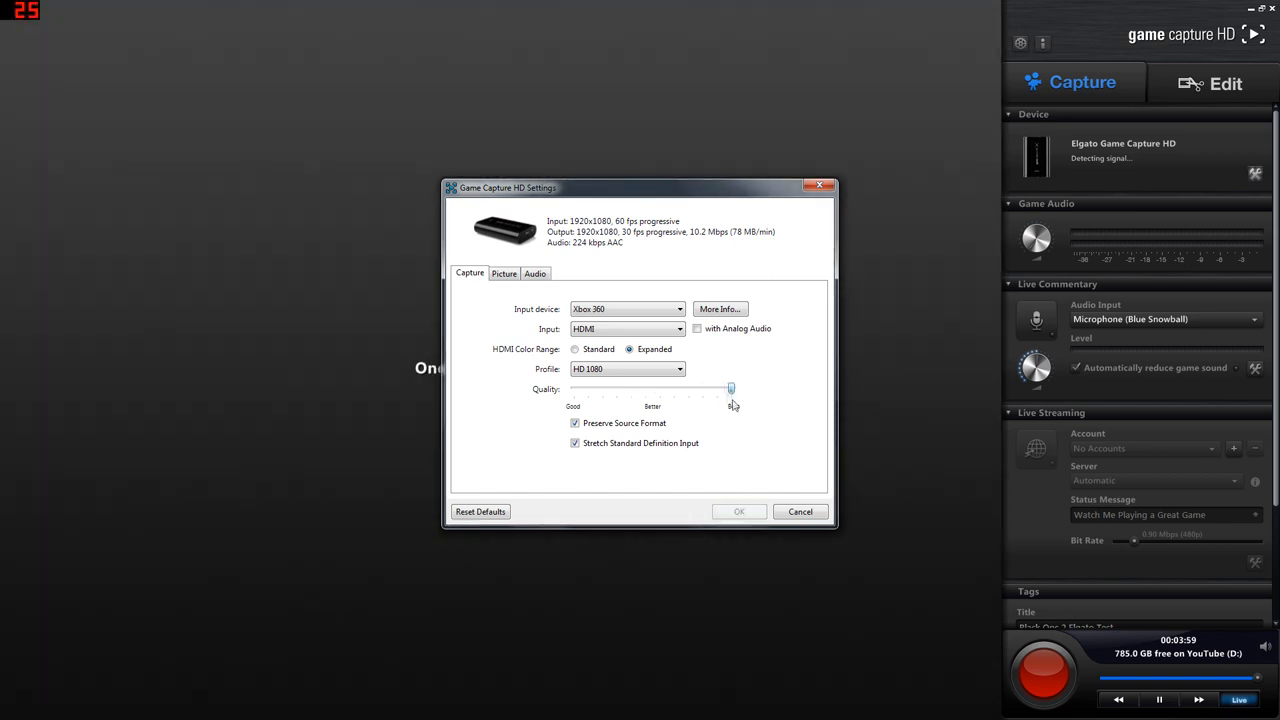
drag(730, 388, 732, 388)
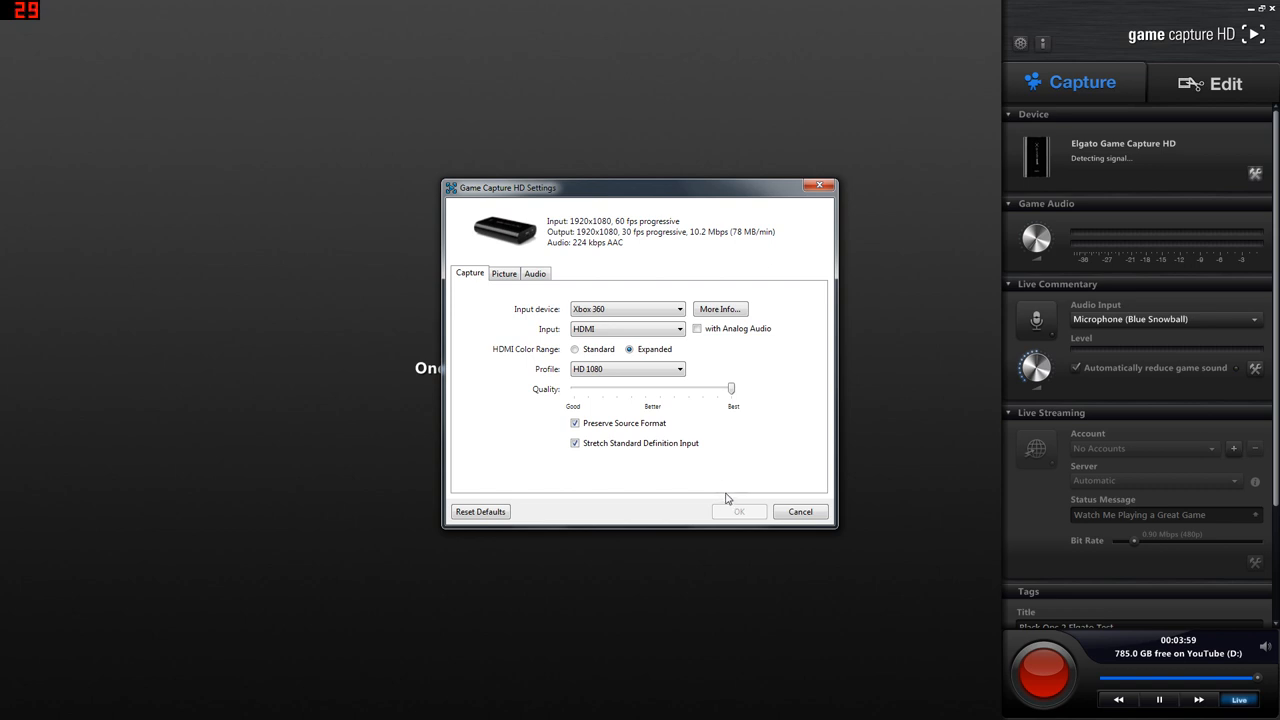
mouse_move(710, 500)
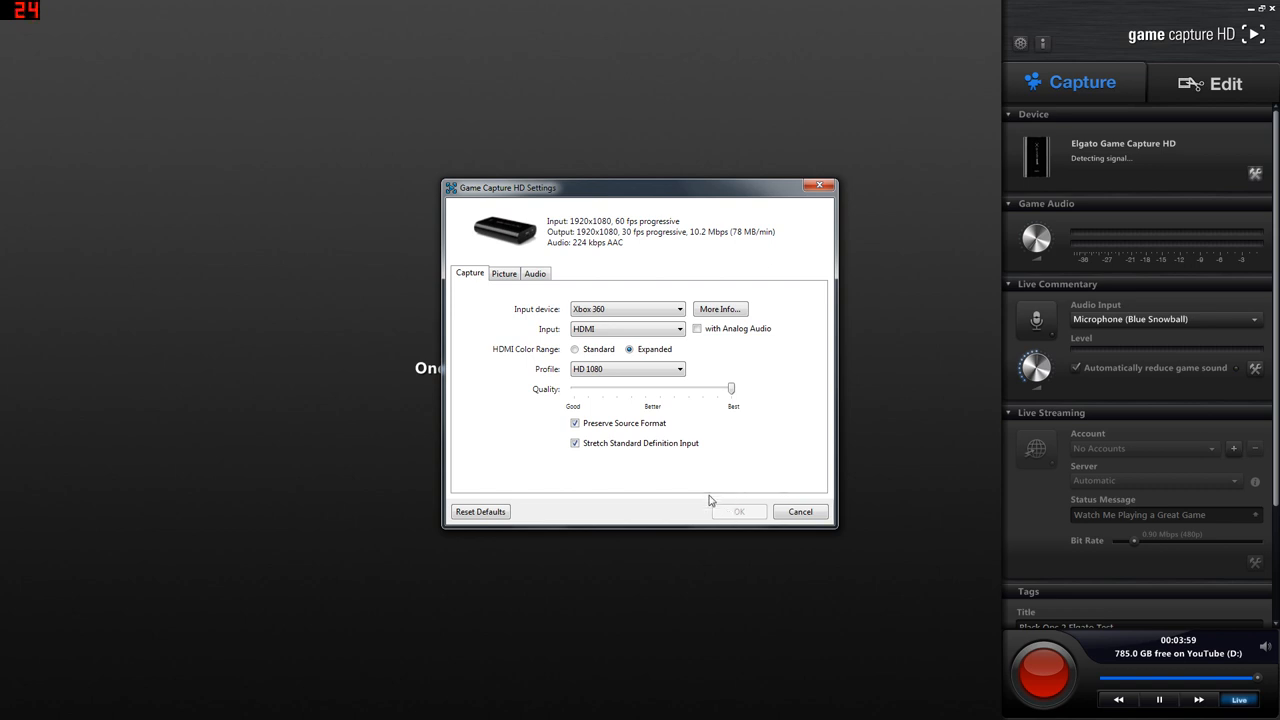
mouse_move(742, 484)
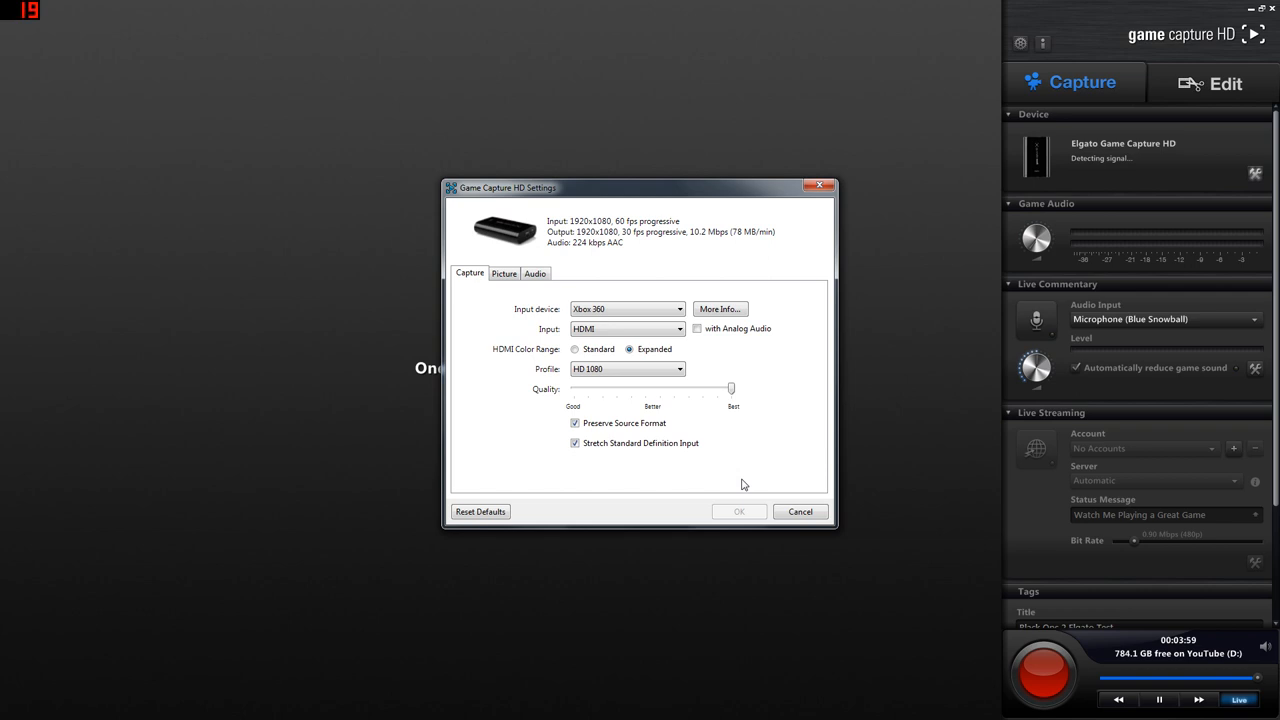
Reposition the capture settings window and close it.
drag(640, 187, 800, 204)
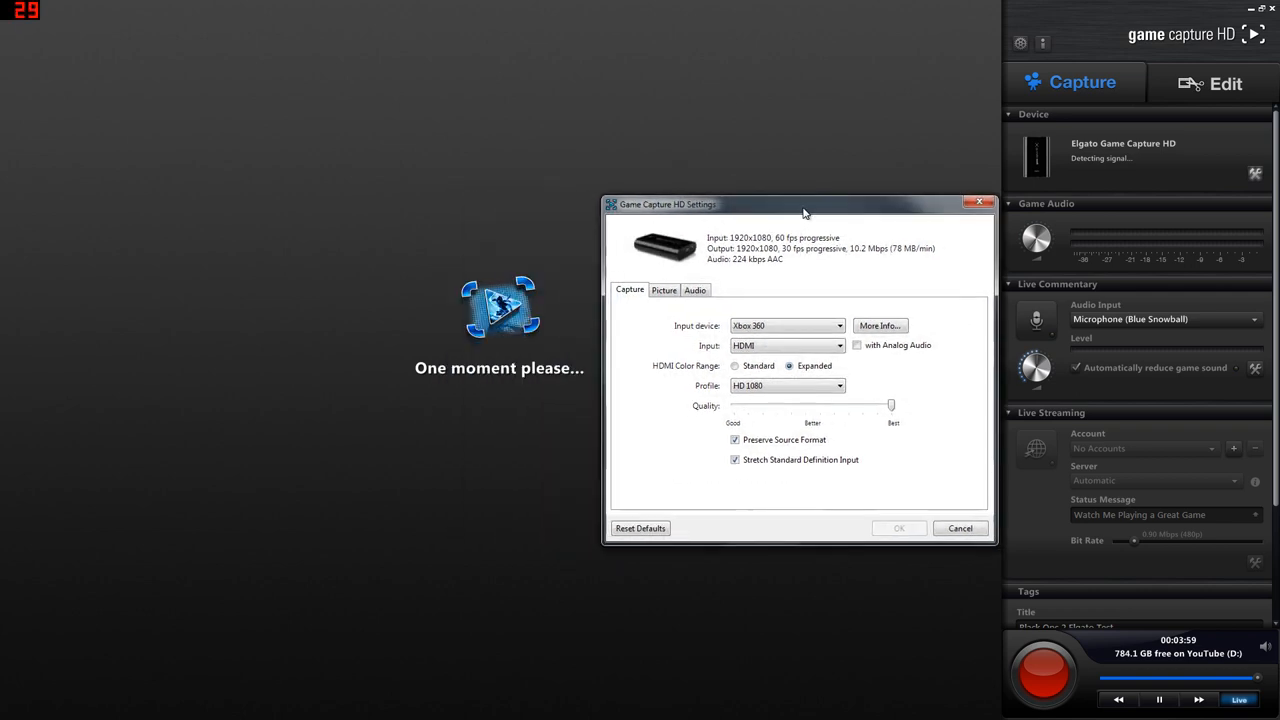
drag(805, 204, 788, 206)
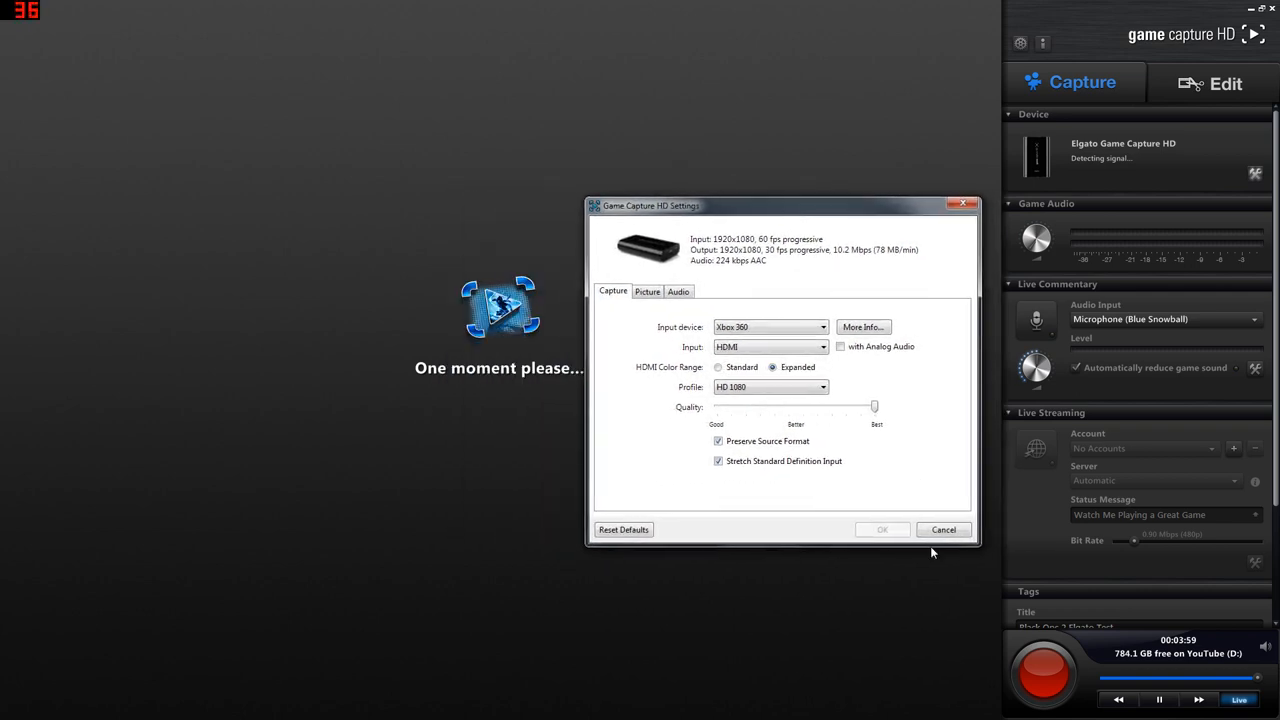
click(942, 529)
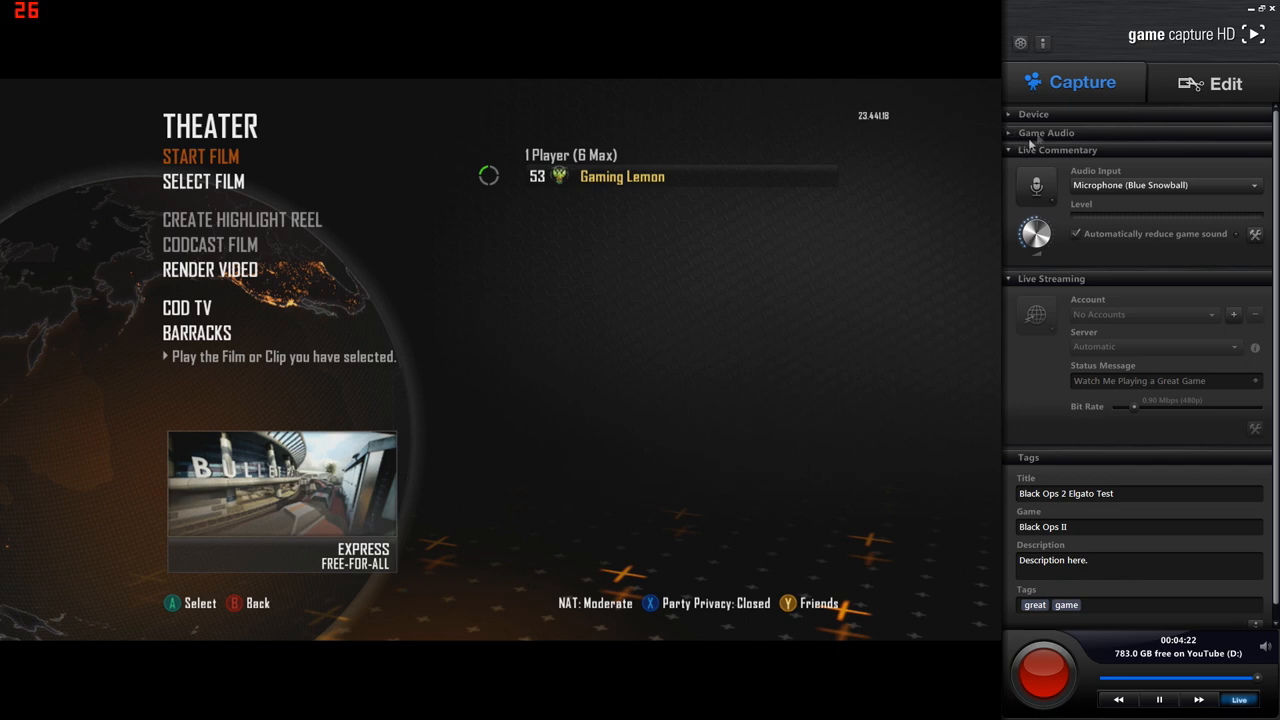
mouse_move(1086, 161)
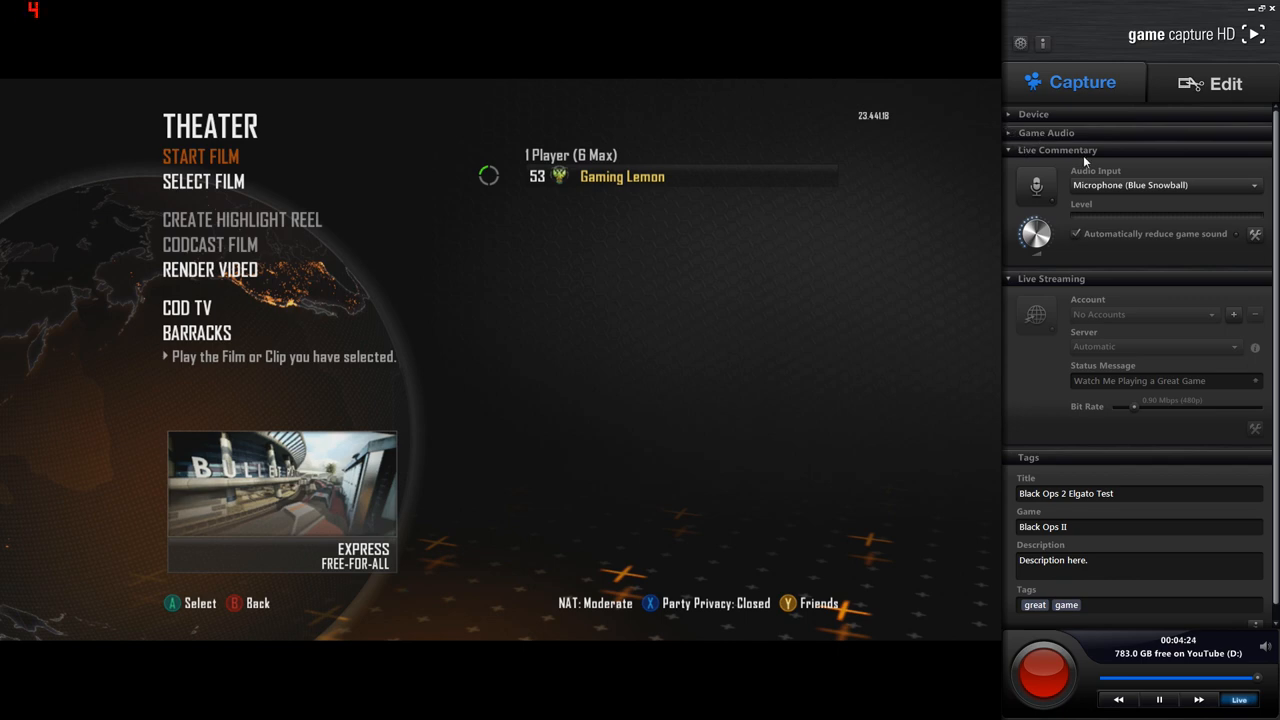
mouse_move(1145, 198)
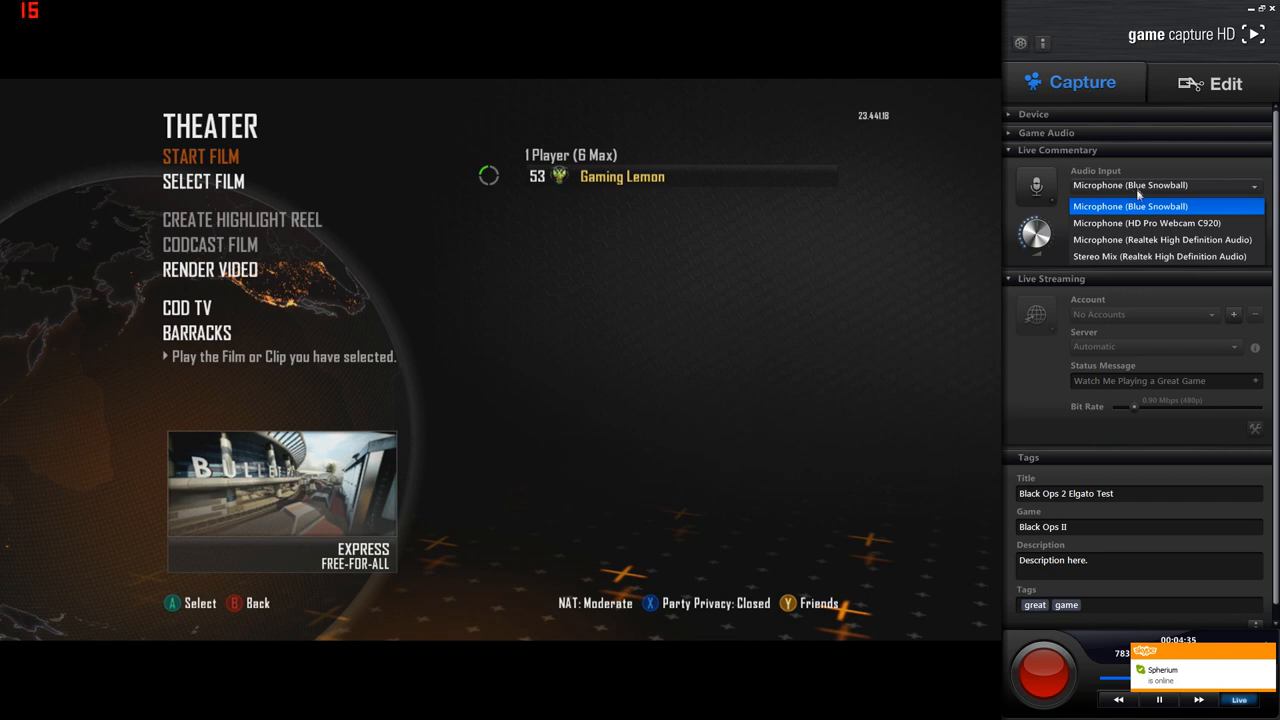
Use the Blue Snowball microphone for commentary and review ducking at −36 dB threshold, 12 dB attenuation.
click(1130, 206)
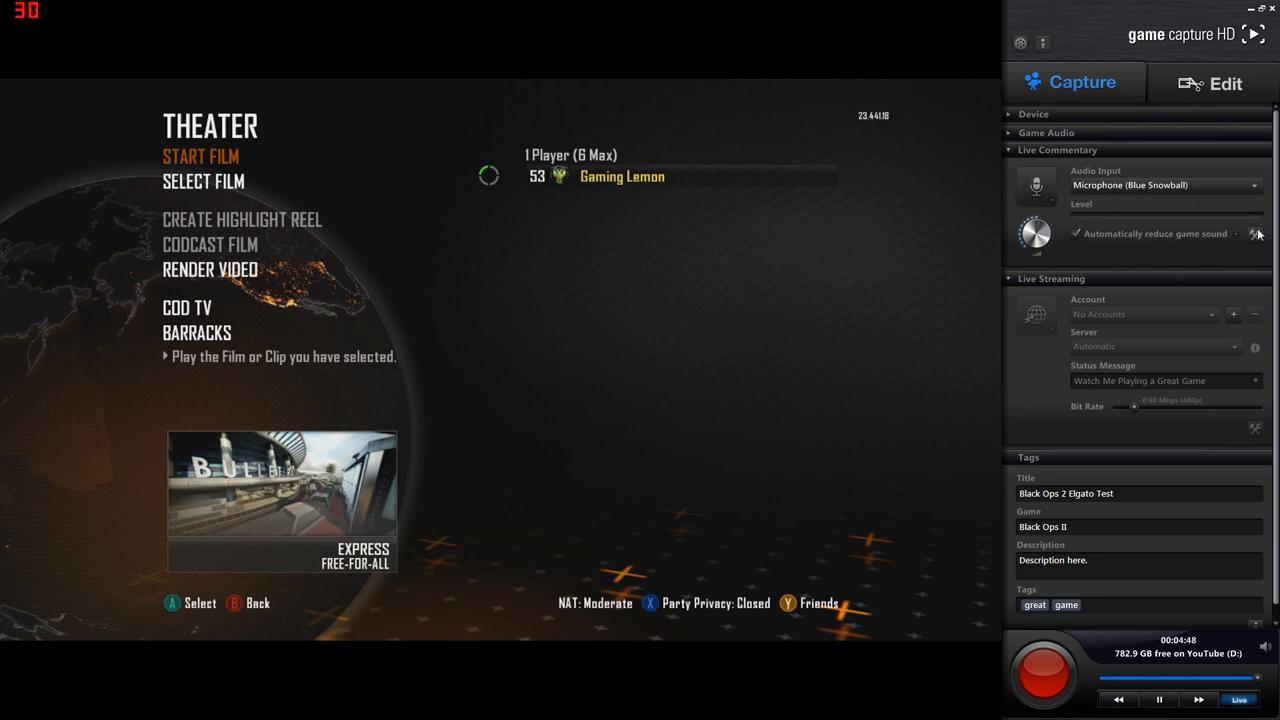
mouse_move(1253, 233)
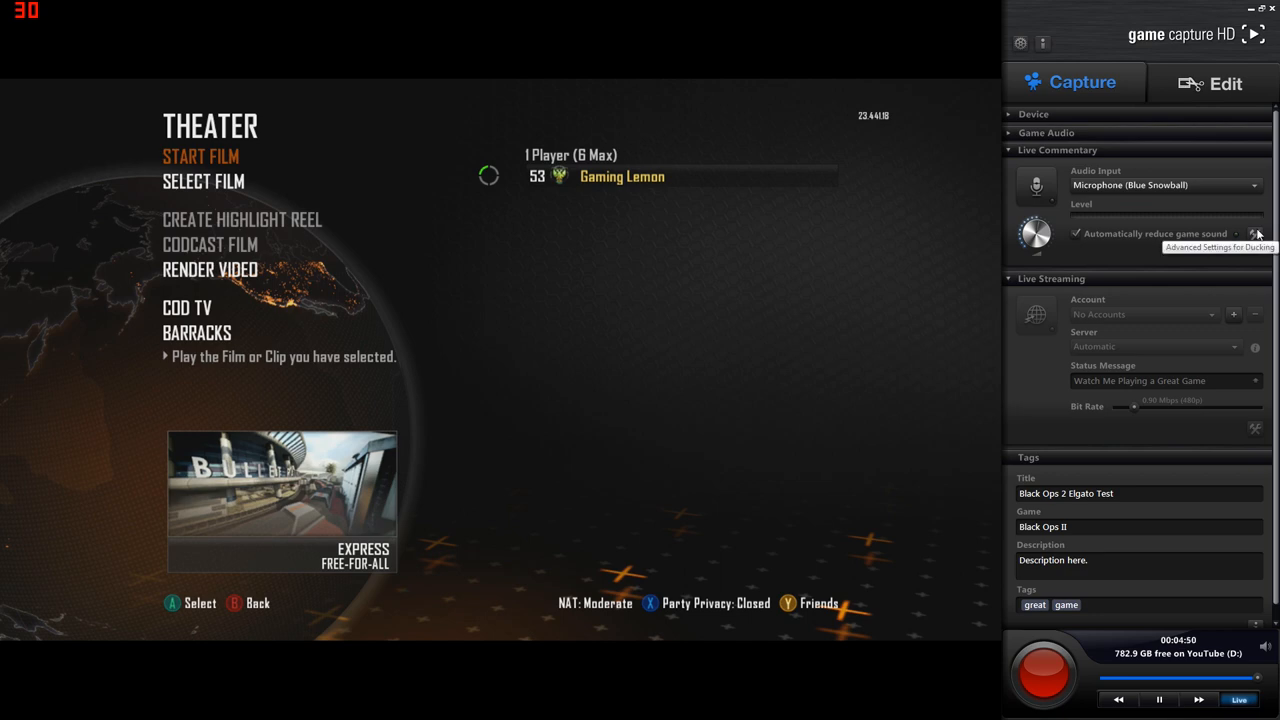
click(1256, 233)
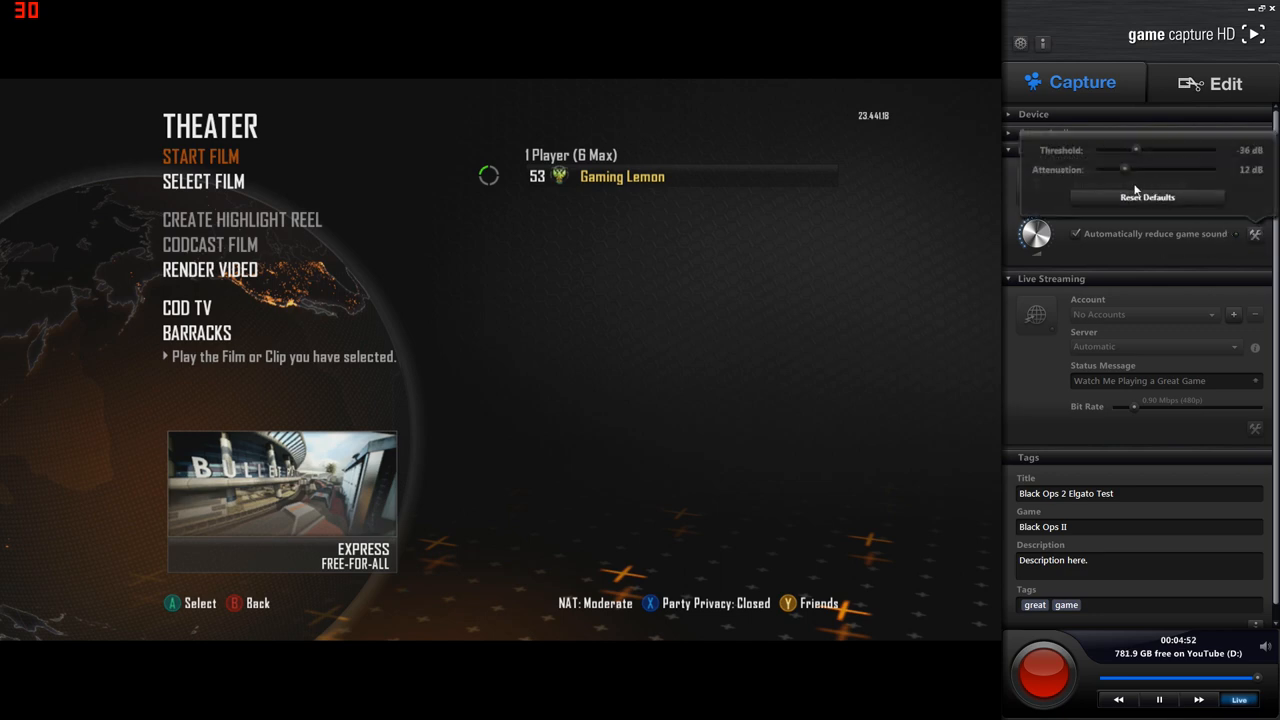
mouse_move(1245, 253)
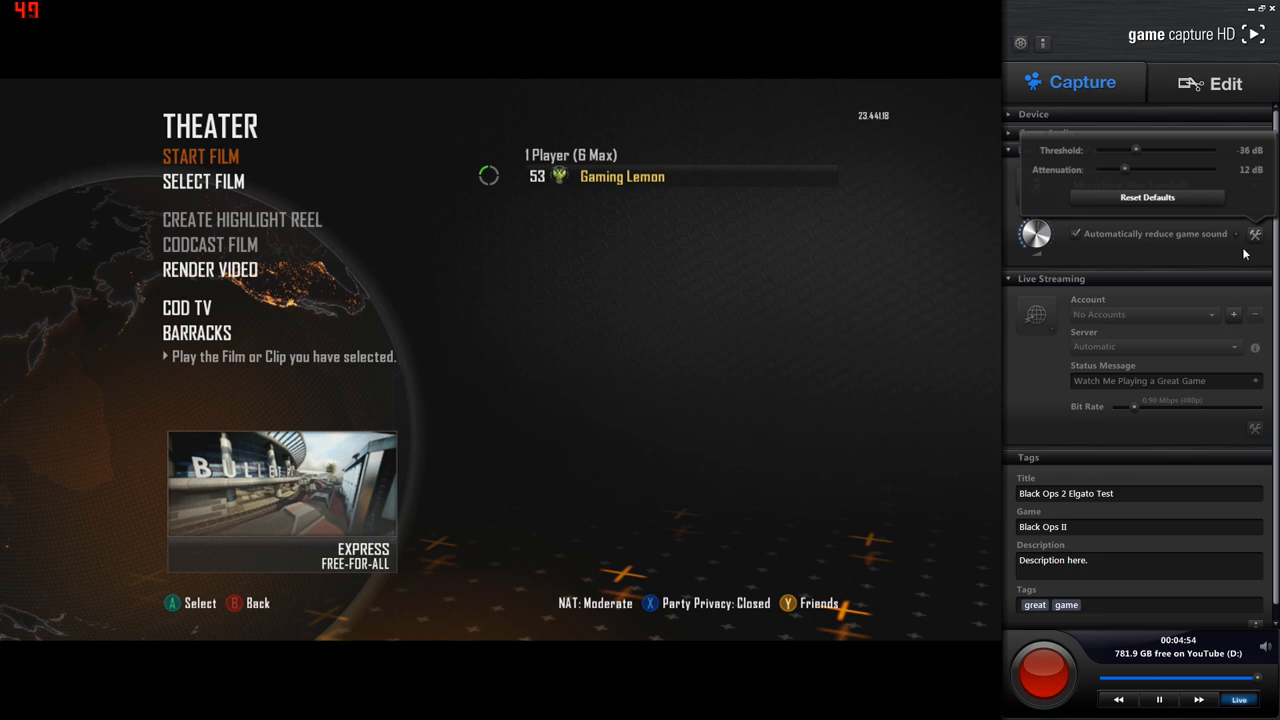
click(1046, 132)
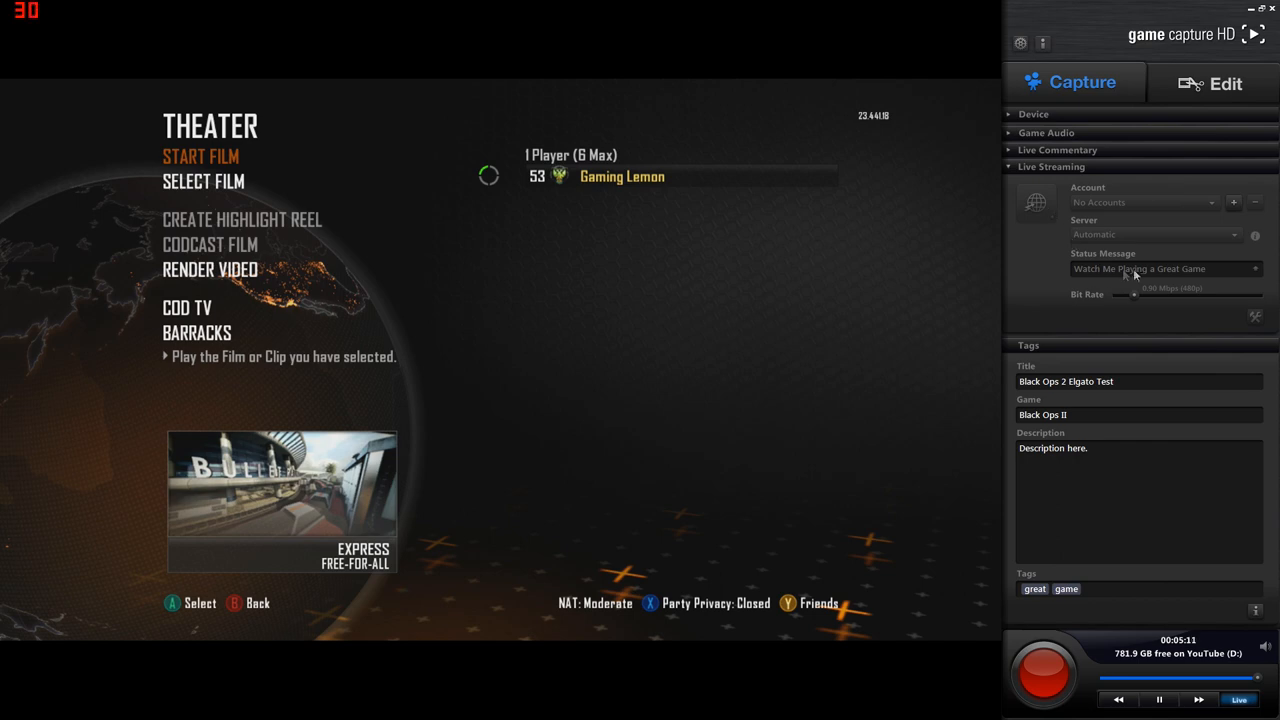
mouse_move(1135, 277)
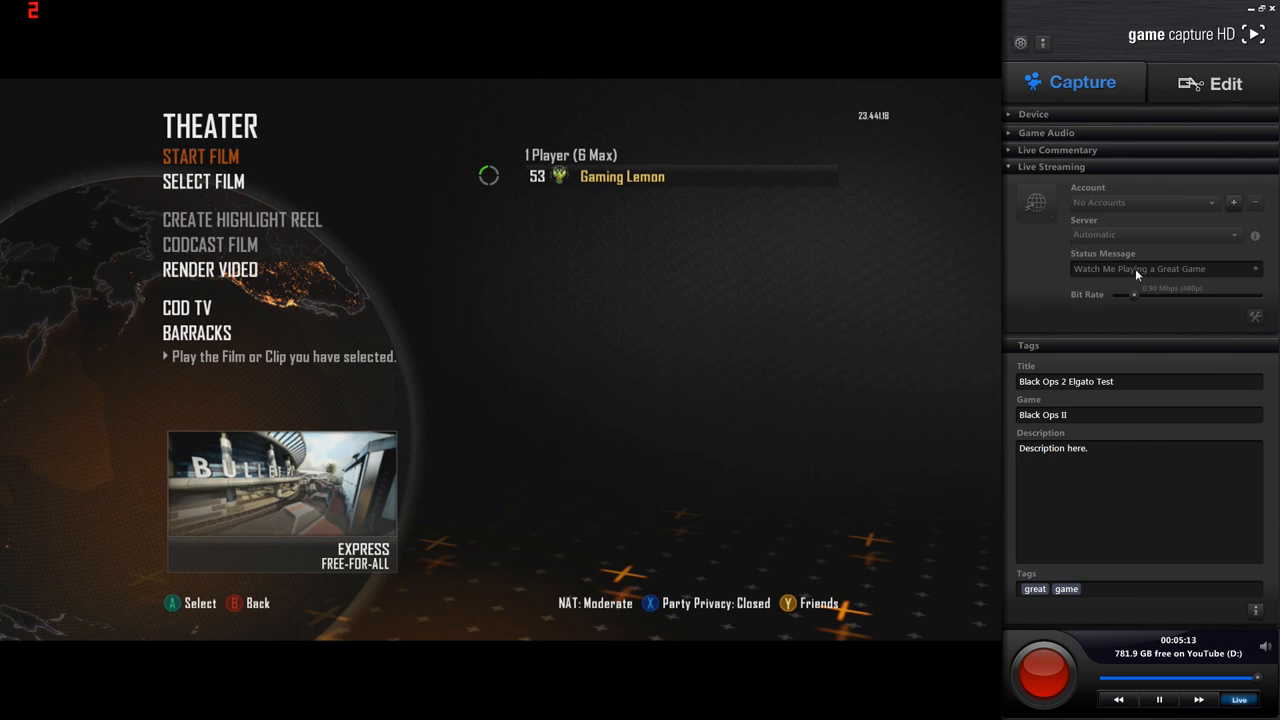
mouse_move(1108, 283)
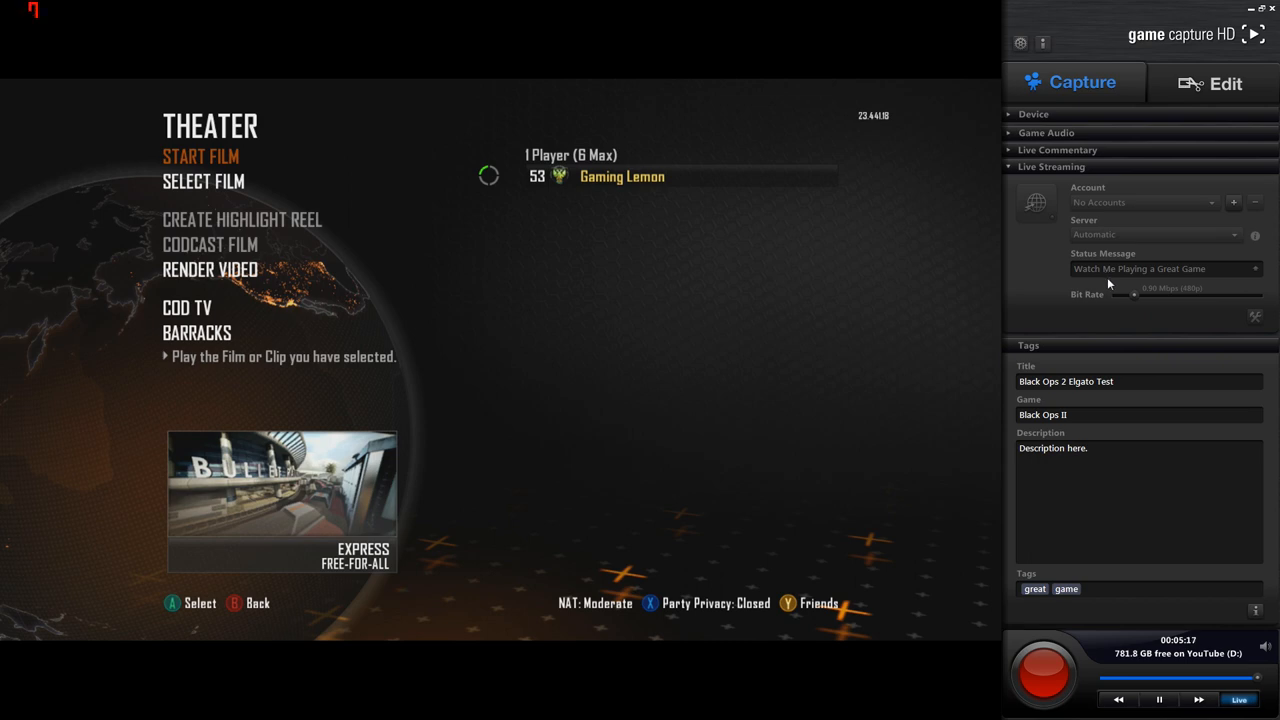
mouse_move(1128, 307)
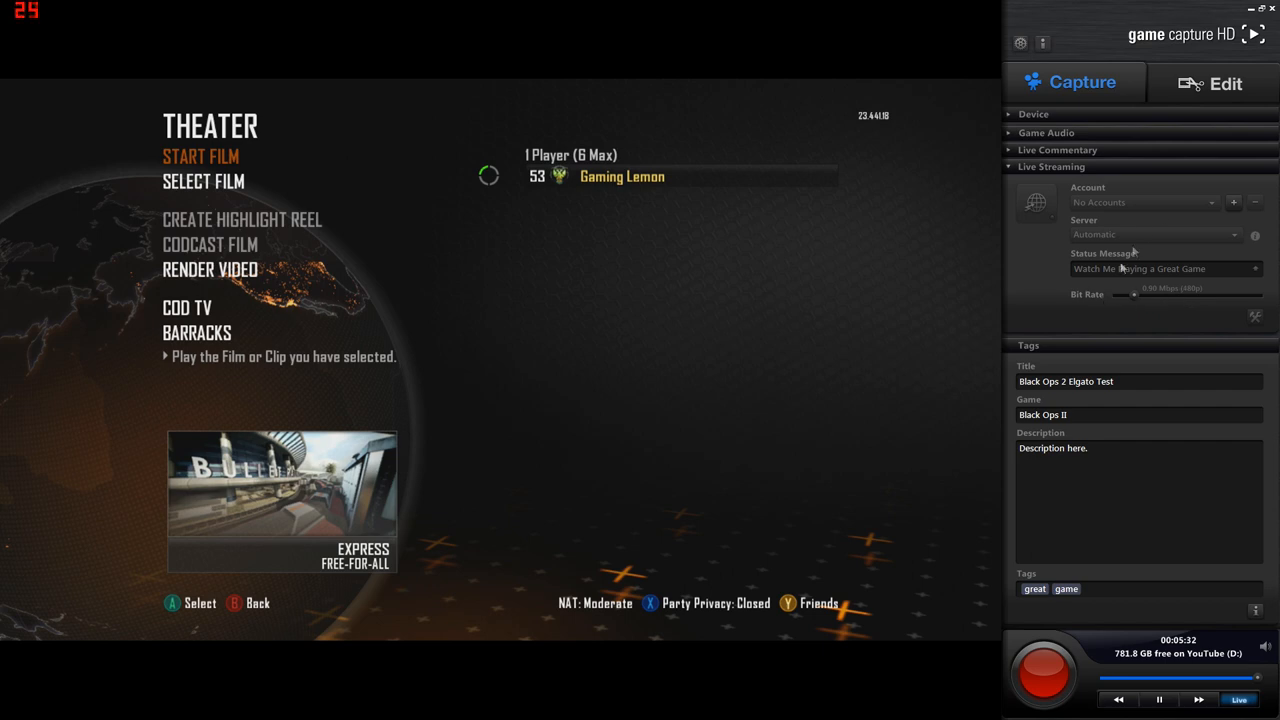
mouse_move(1037, 220)
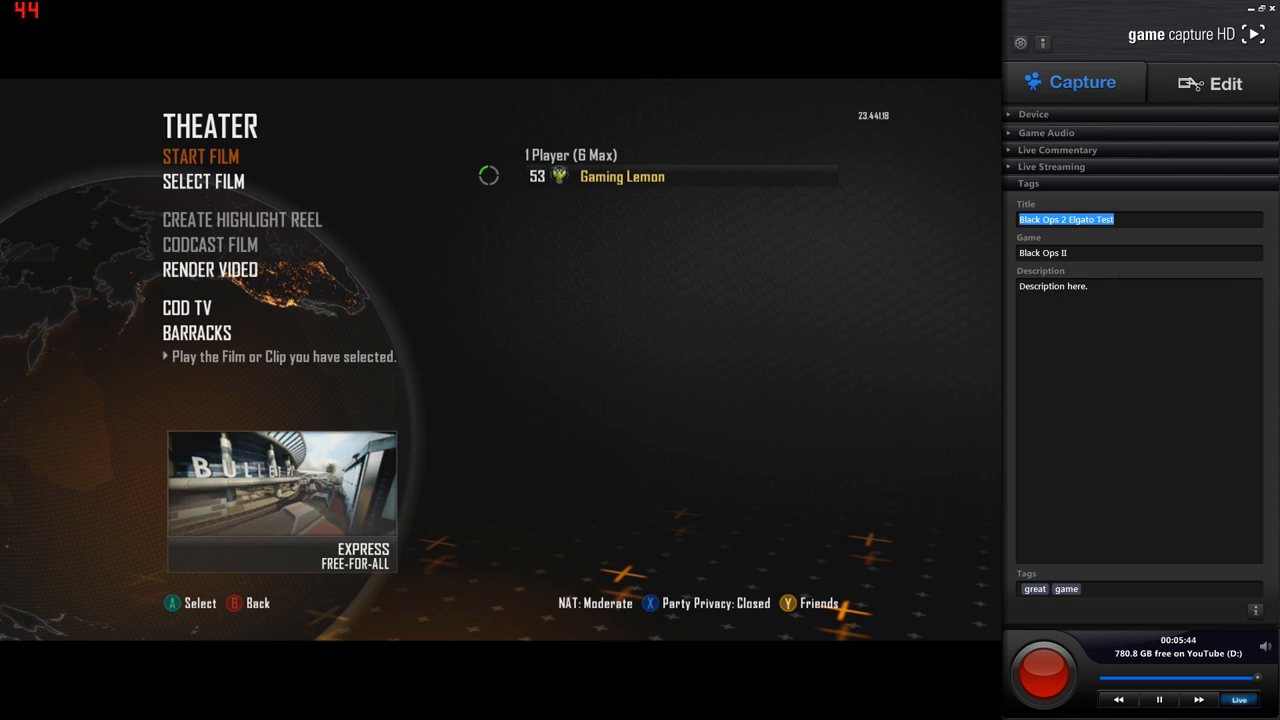
Check the Description field and recording controls, then switch to the Edit library.
click(1138, 286)
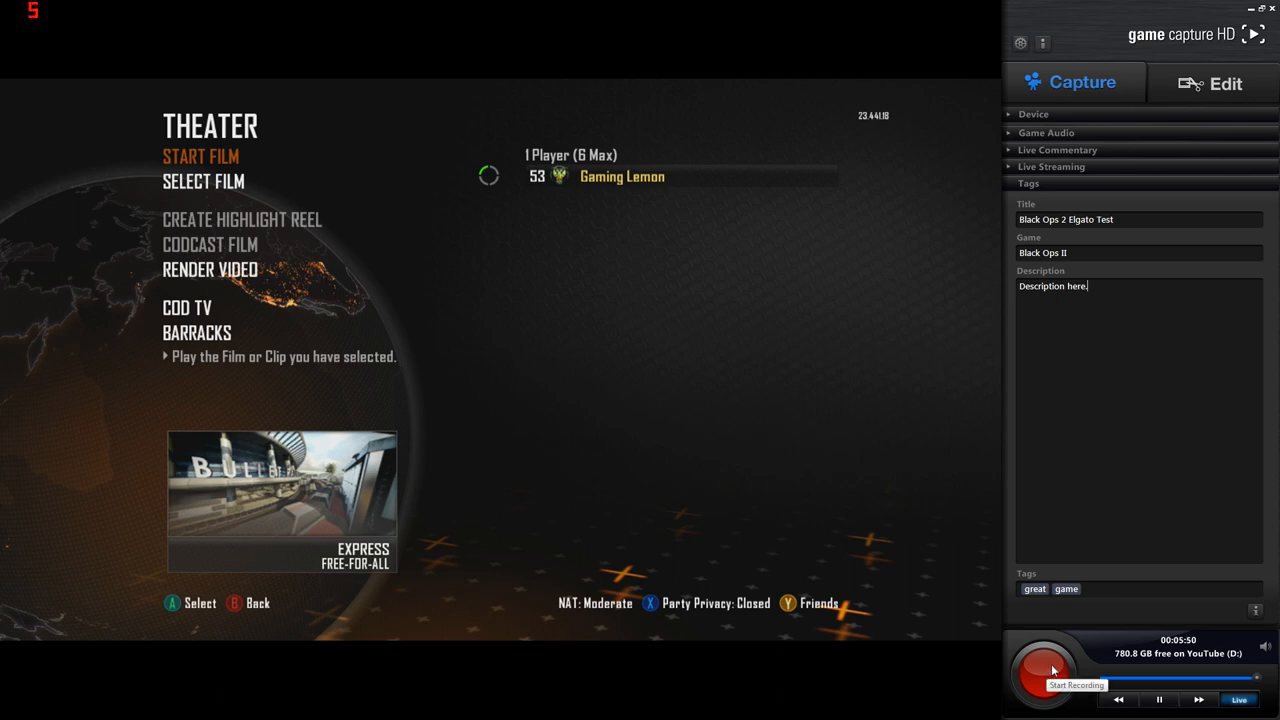
click(1046, 670)
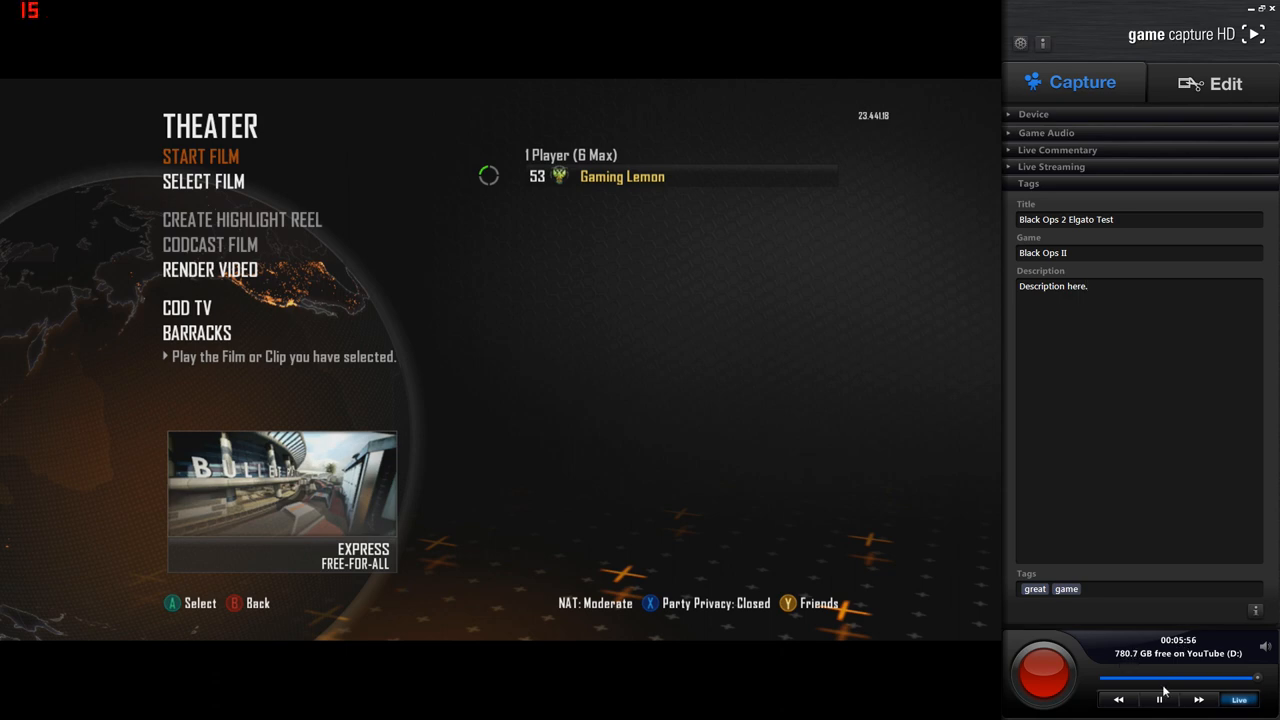
click(1159, 699)
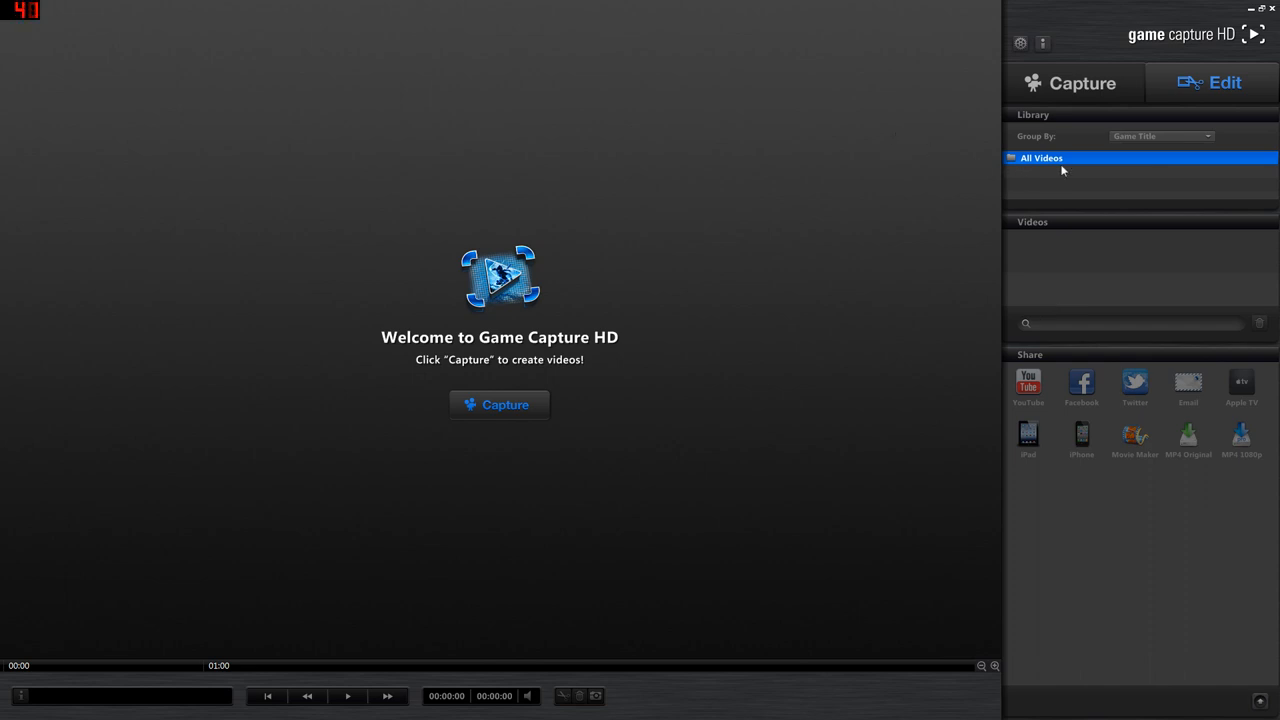
mouse_move(581, 554)
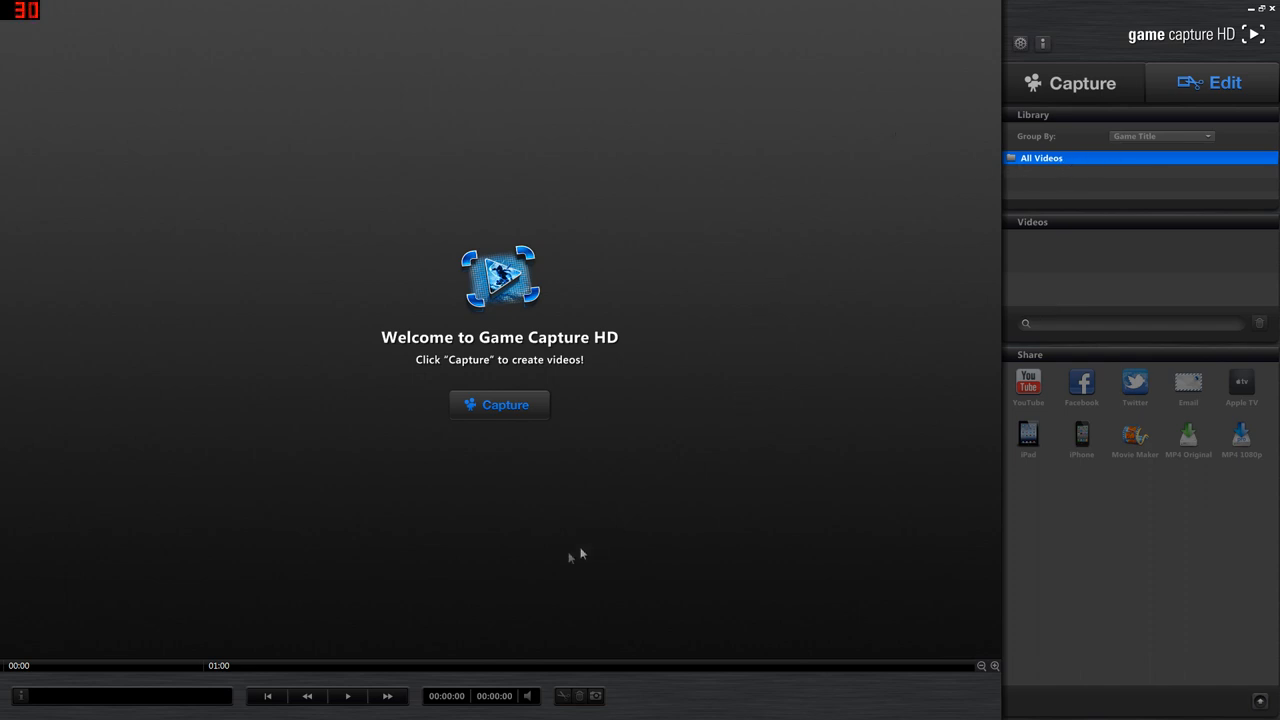
mouse_move(566, 503)
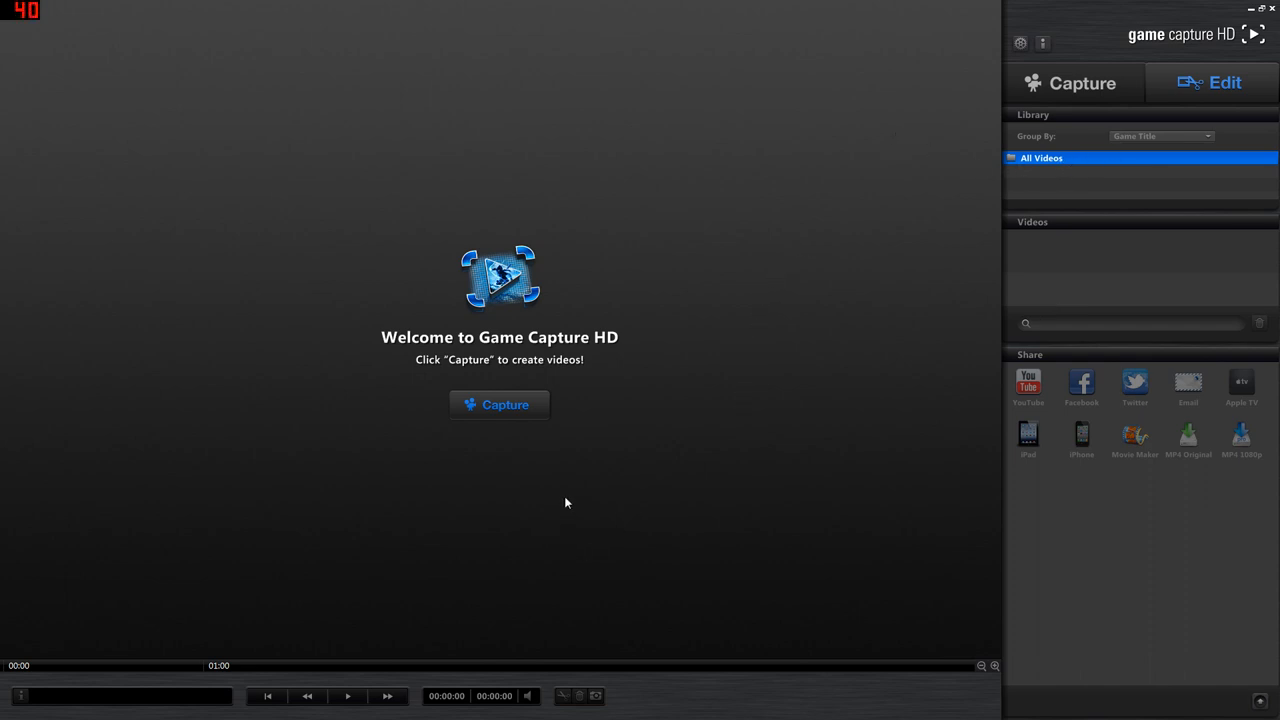
mouse_move(1097, 158)
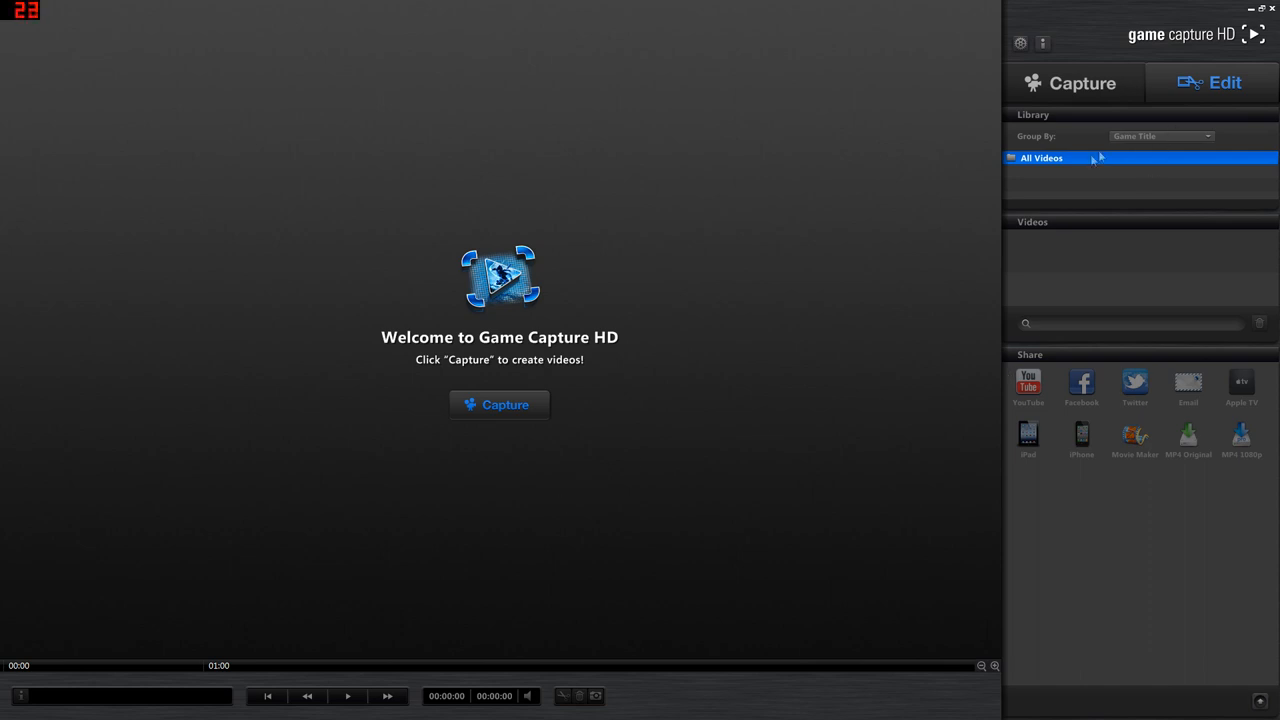
mouse_move(983, 145)
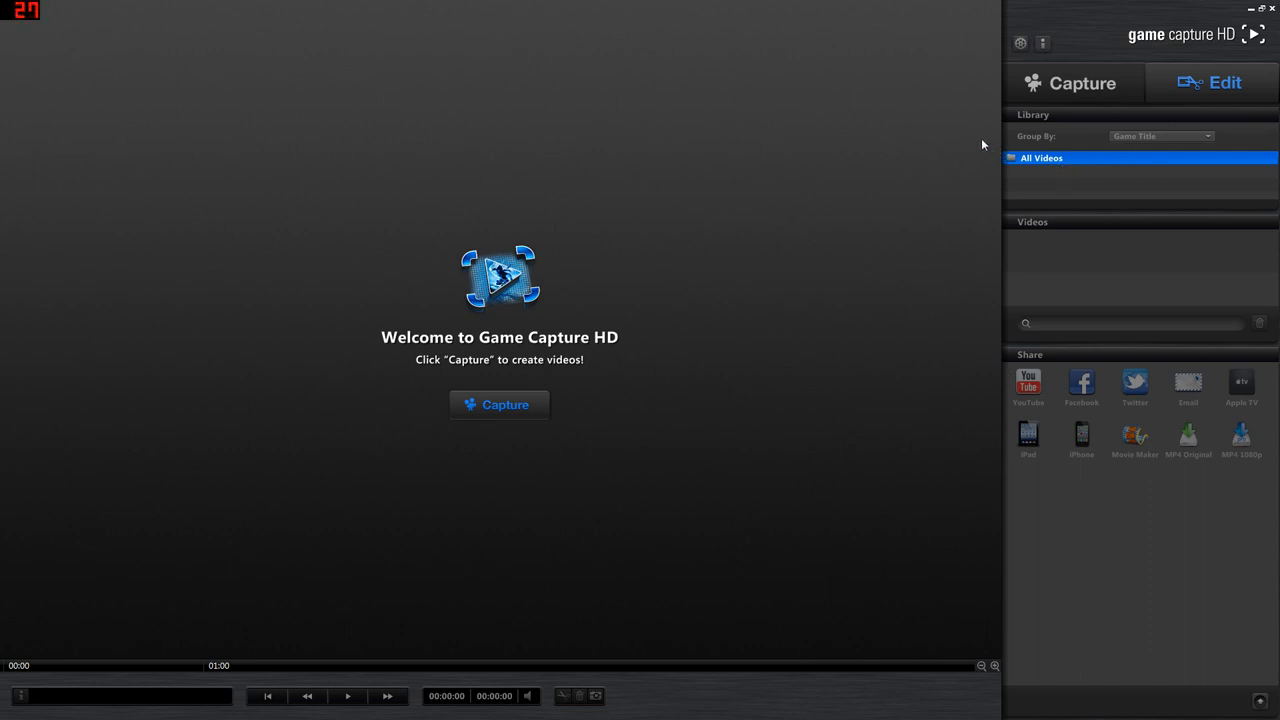
mouse_move(836, 263)
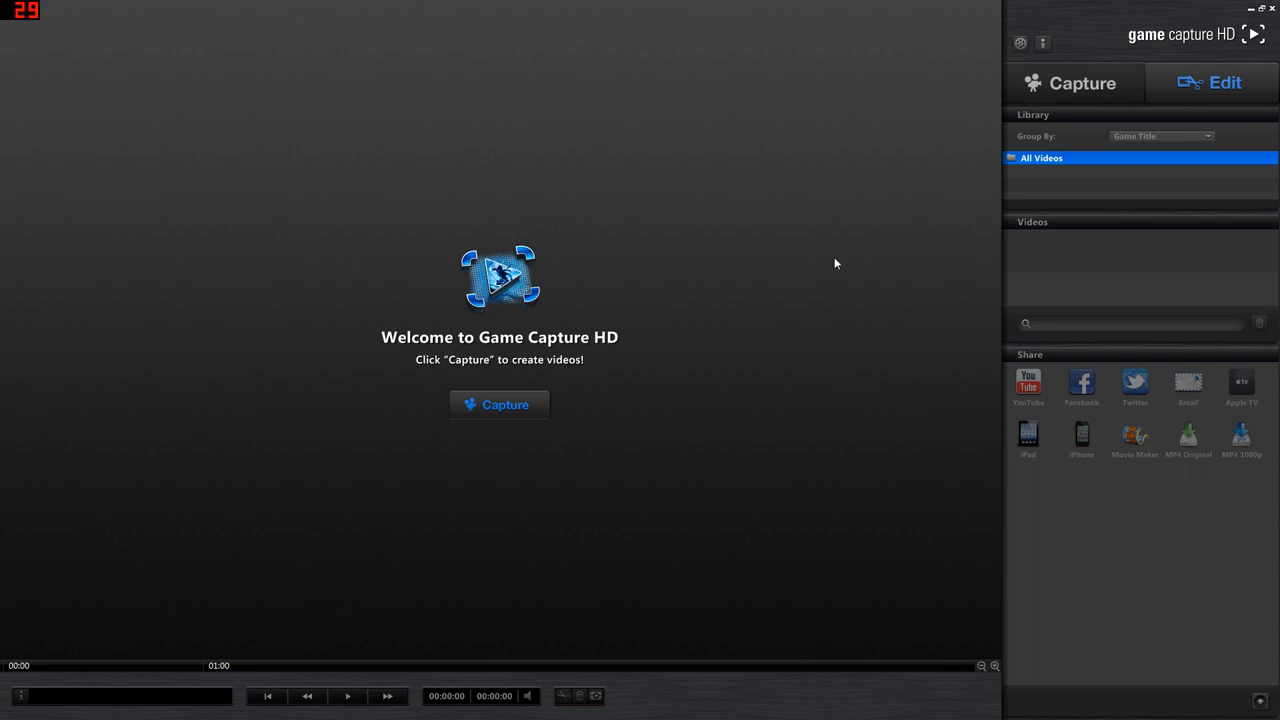
mouse_move(117, 375)
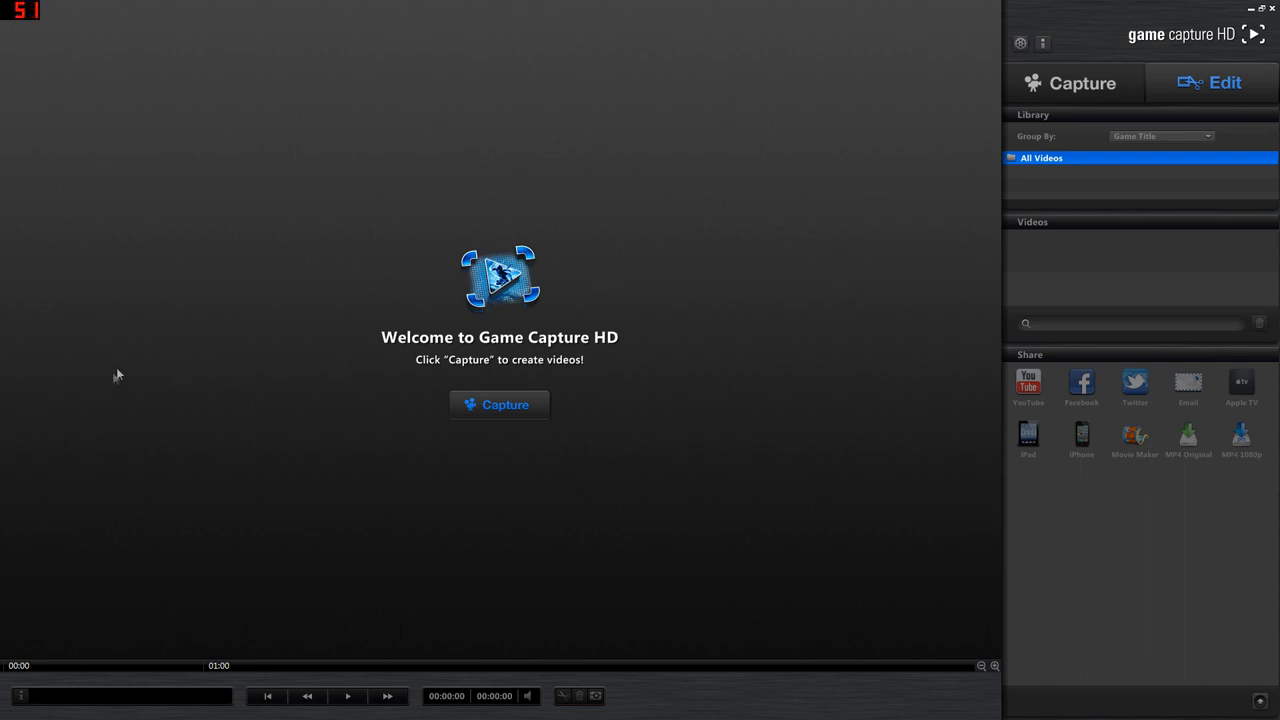
mouse_move(1065, 430)
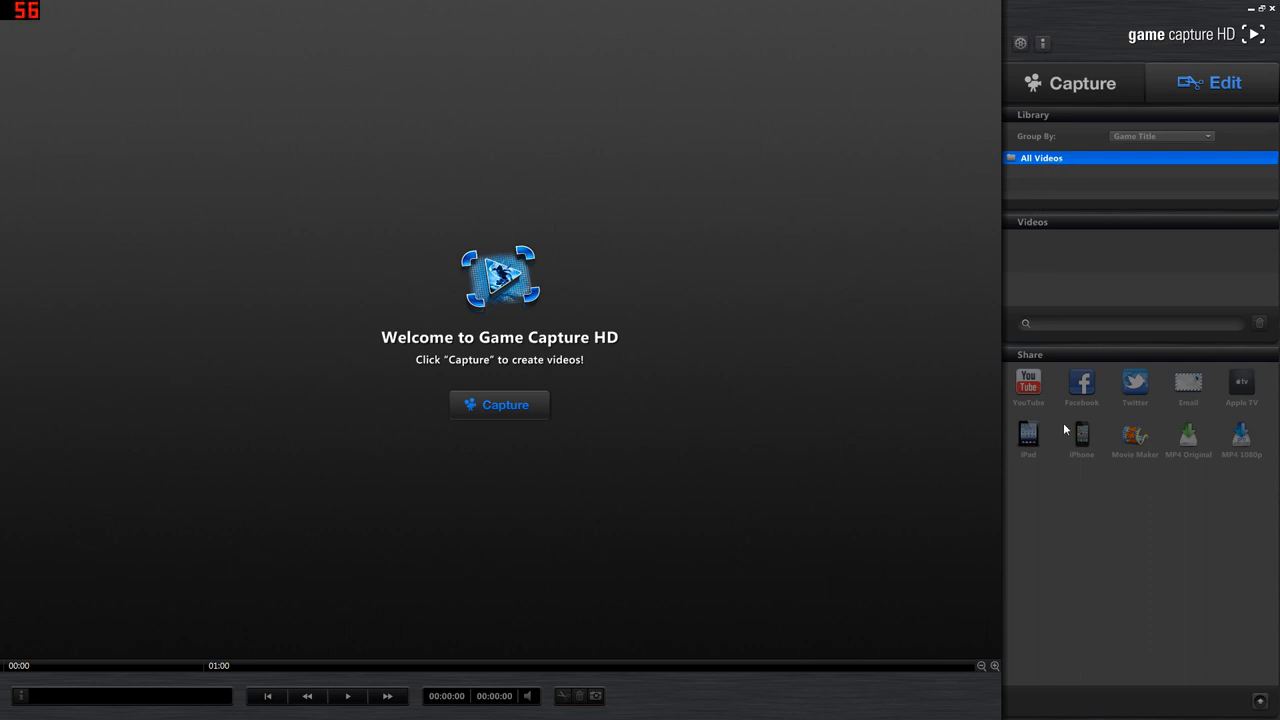
mouse_move(1083, 433)
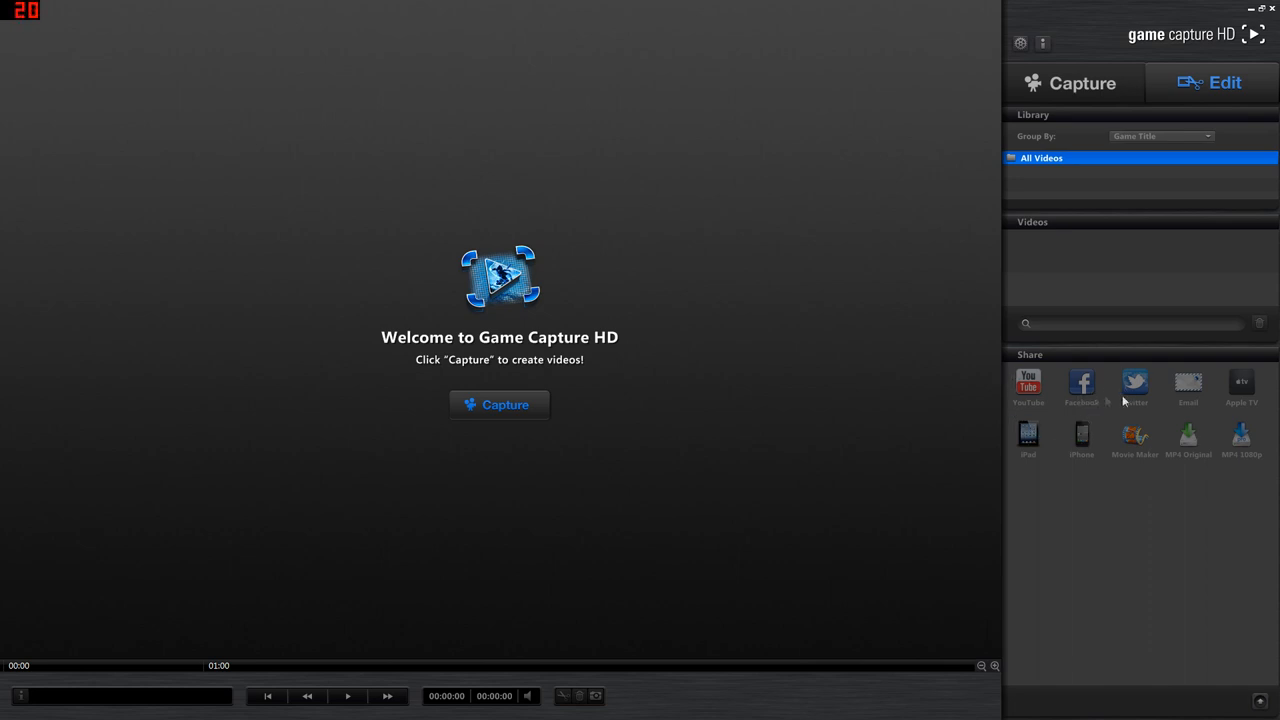
mouse_move(1063, 400)
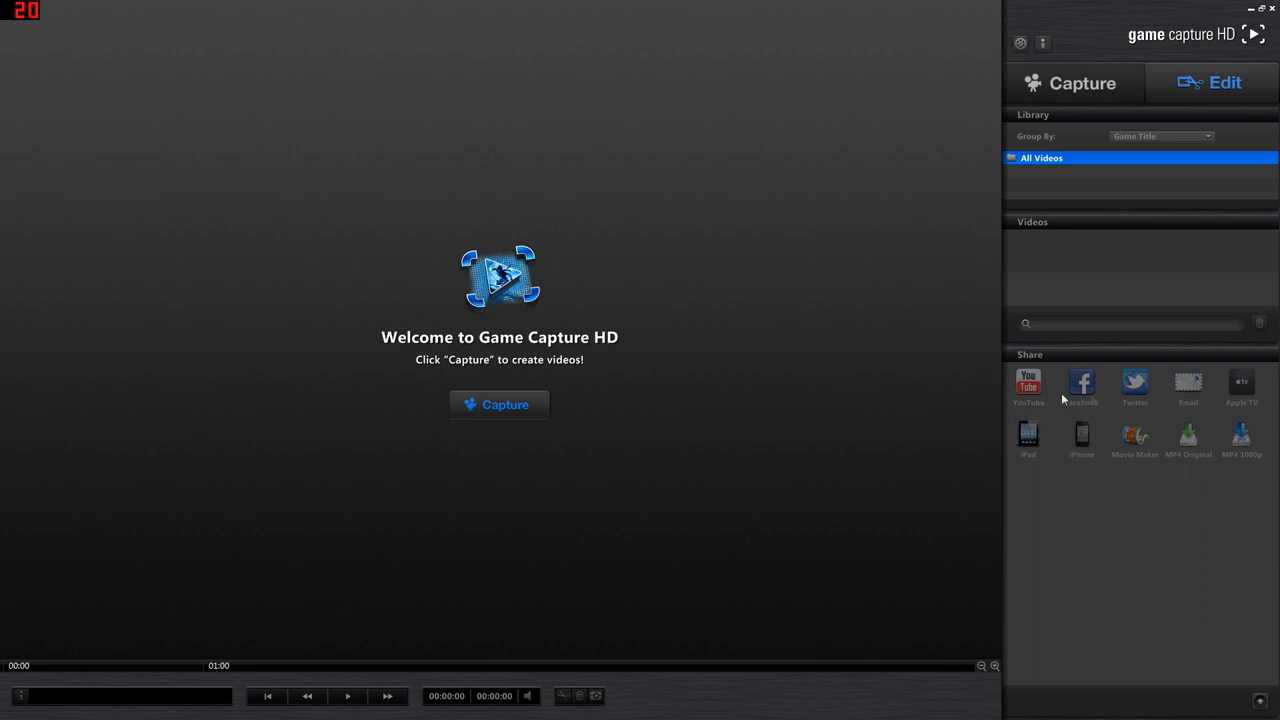
mouse_move(1045, 366)
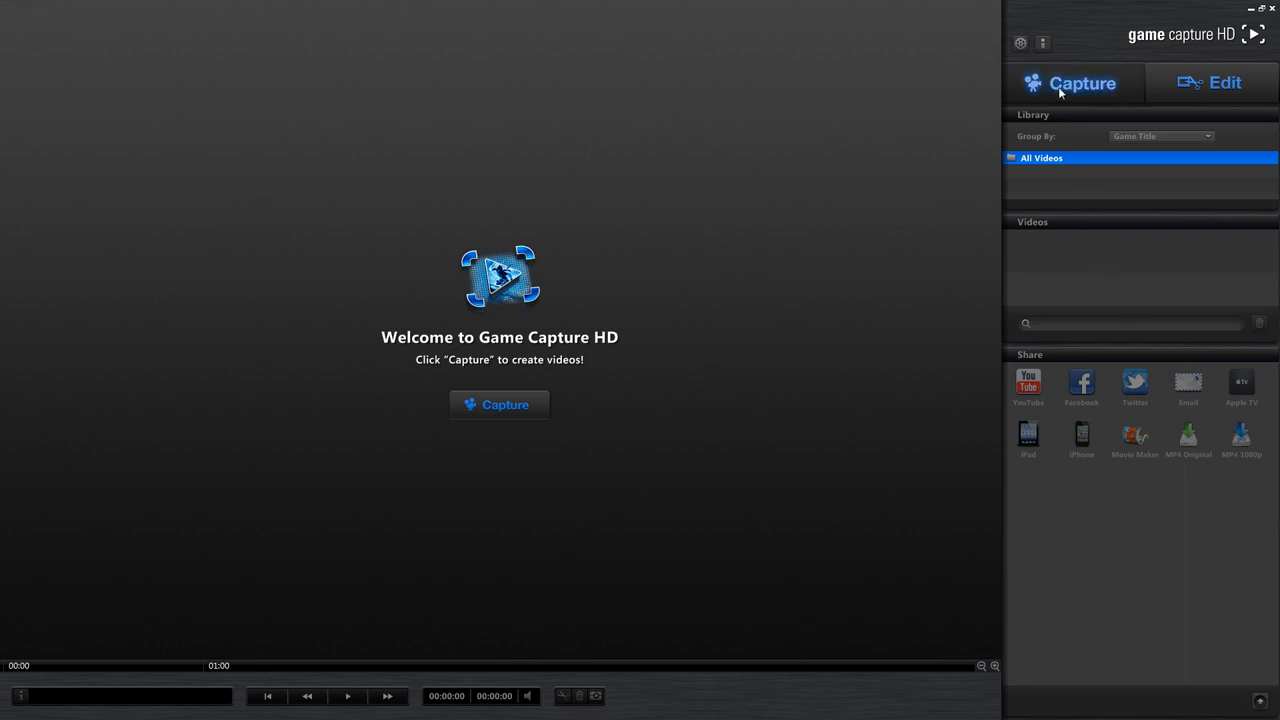
Return to the Capture view showing the Theater menu feed.
click(499, 404)
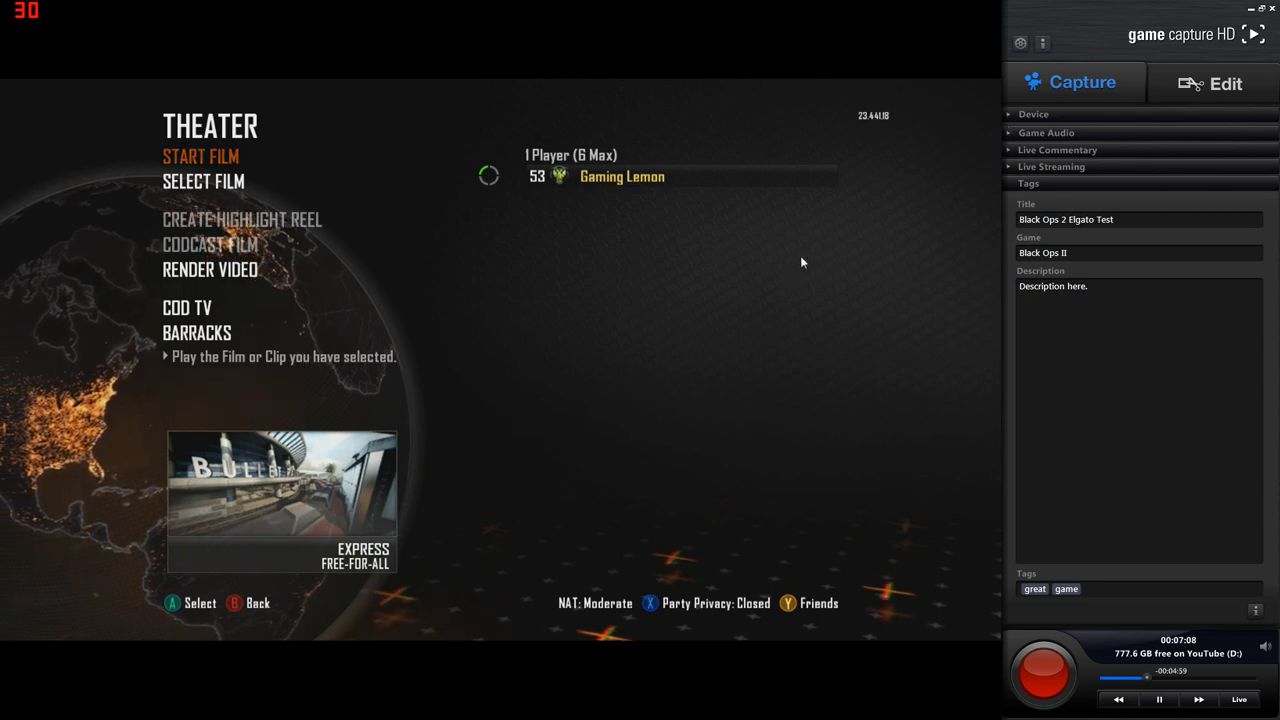
mouse_move(888, 236)
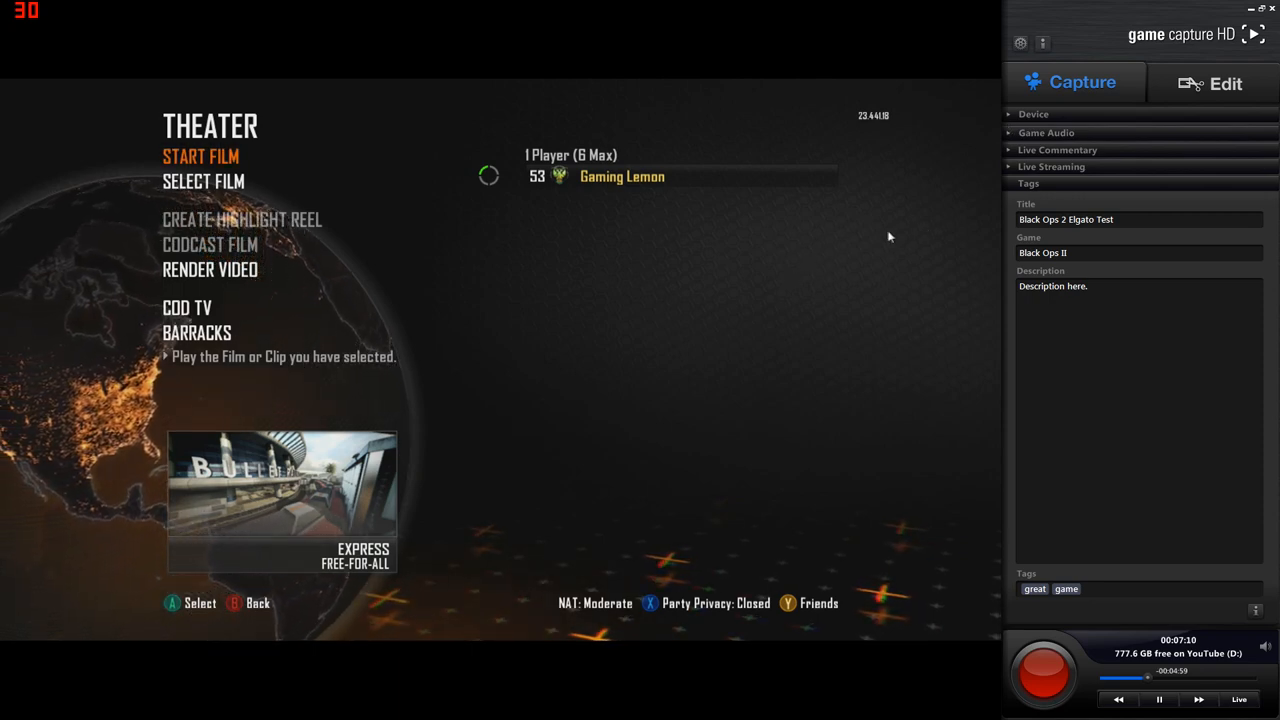